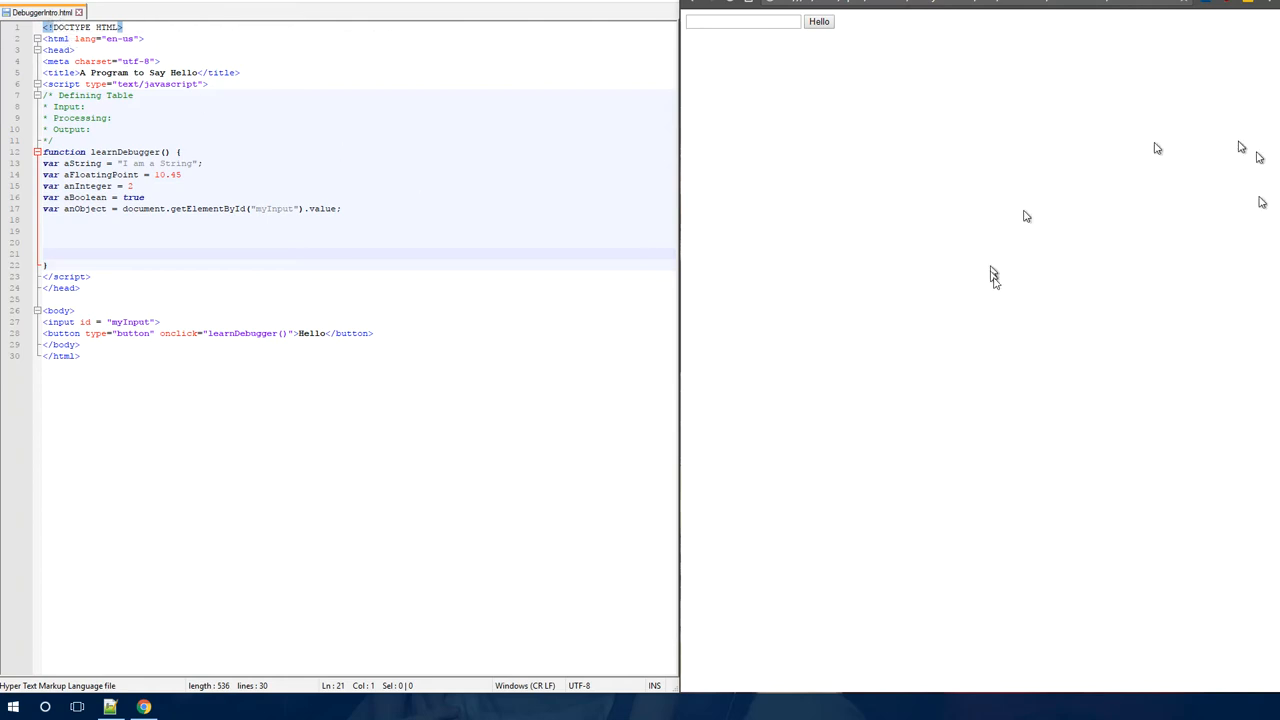
pyautogui.moveTo(978, 266)
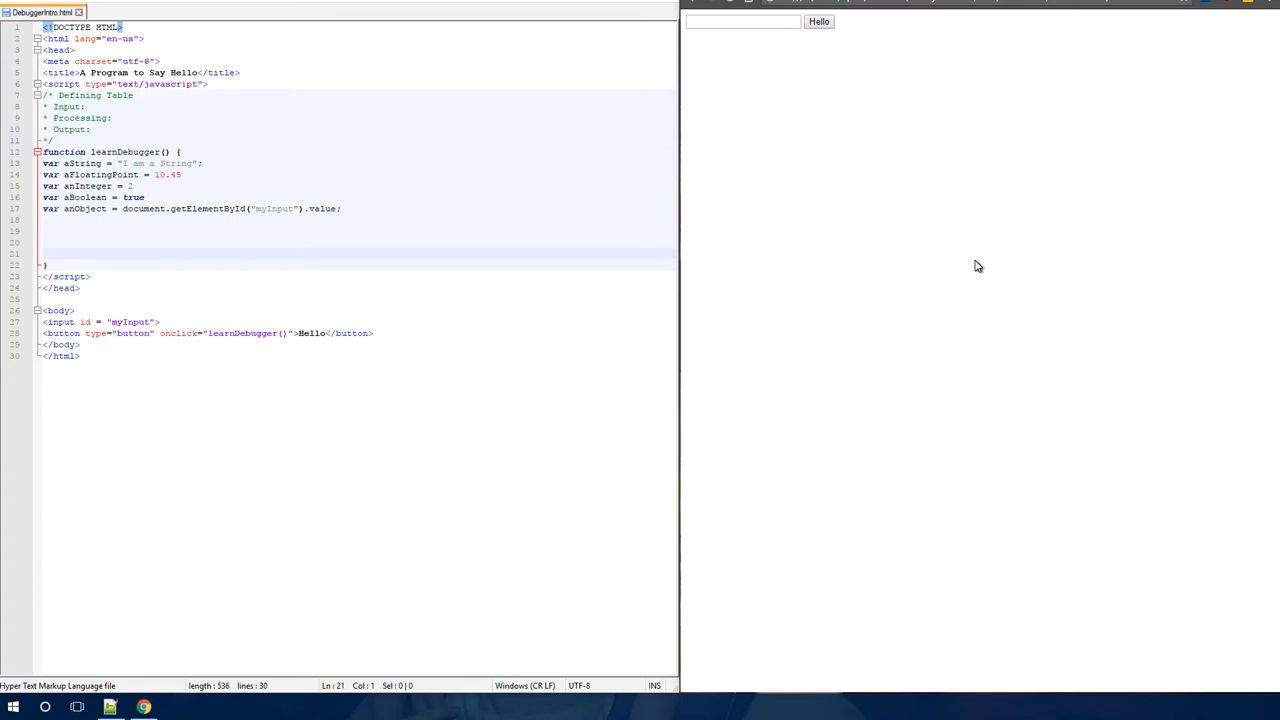
# - Inspect the Hello page so Chrome's developer tools open beside it
pyautogui.click(742, 24)
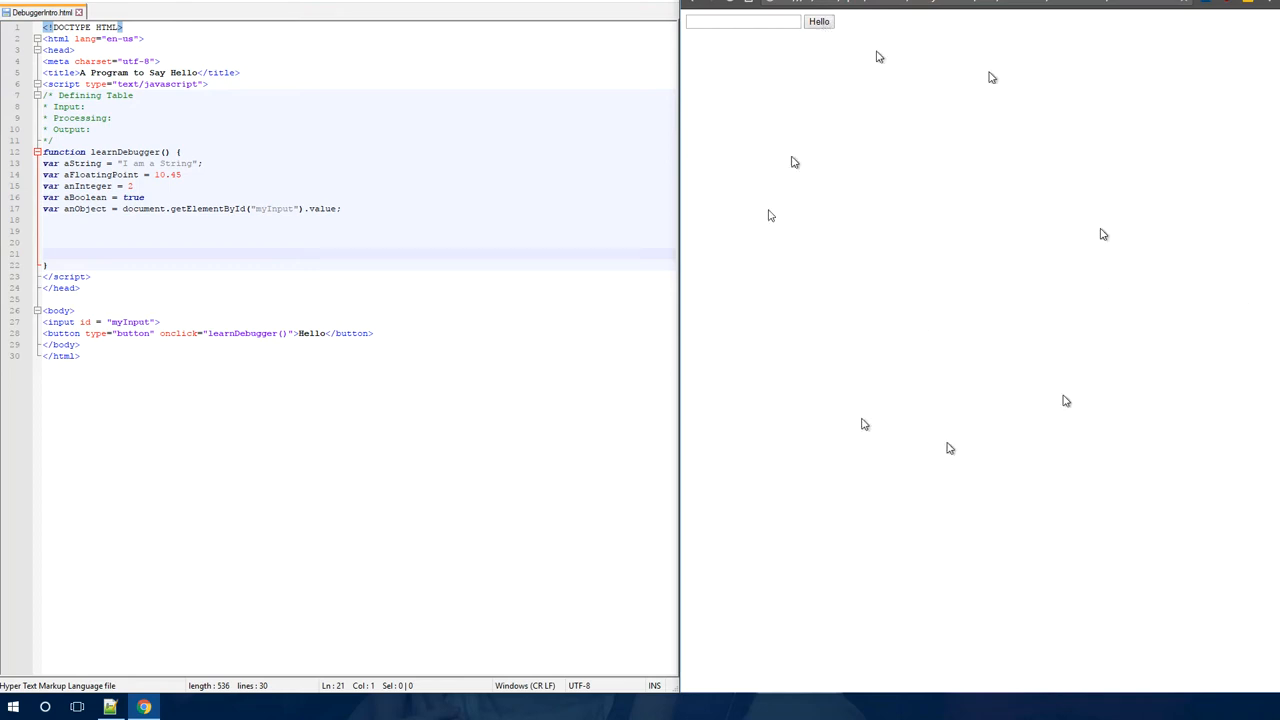
pyautogui.moveTo(903, 262)
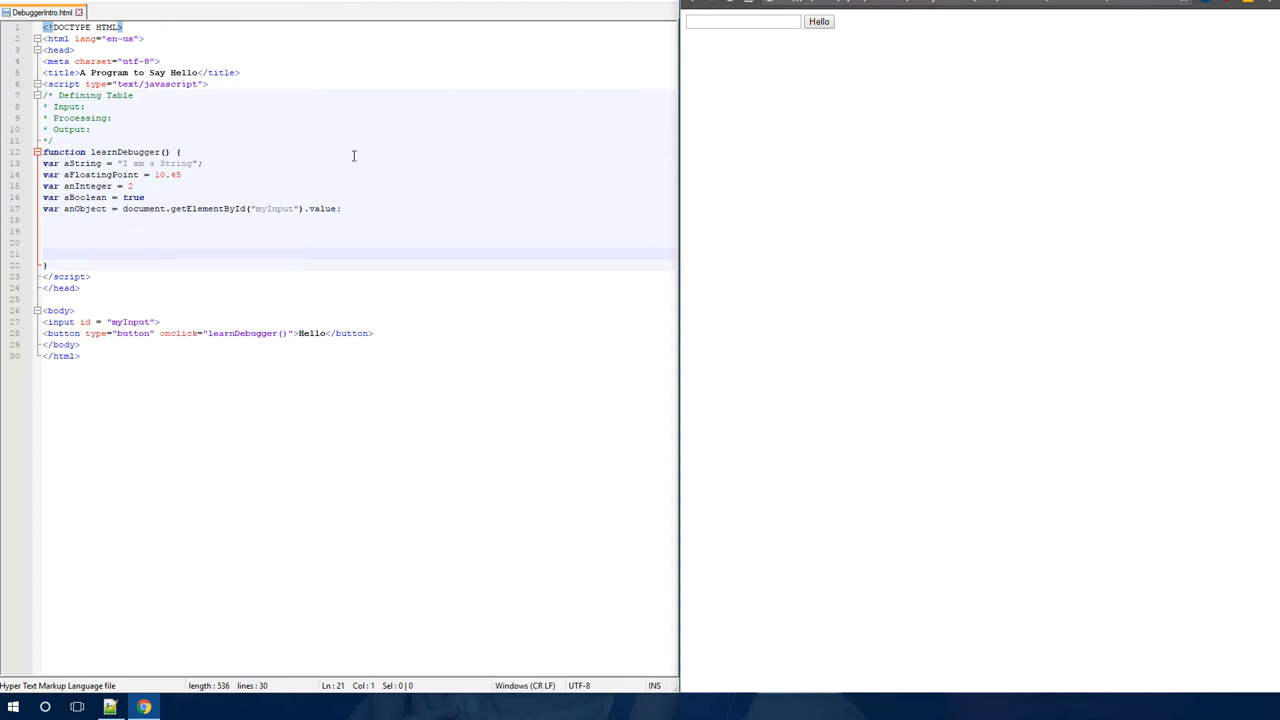
pyautogui.moveTo(898, 138)
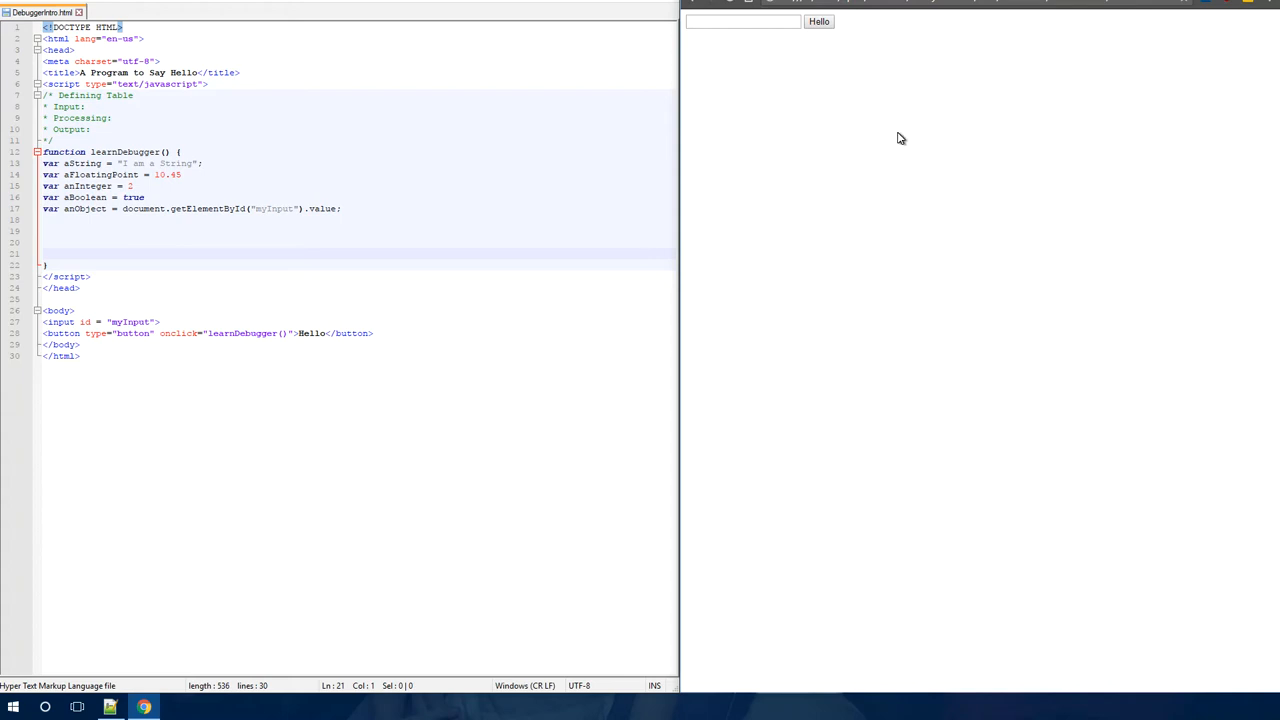
pyautogui.moveTo(848, 108)
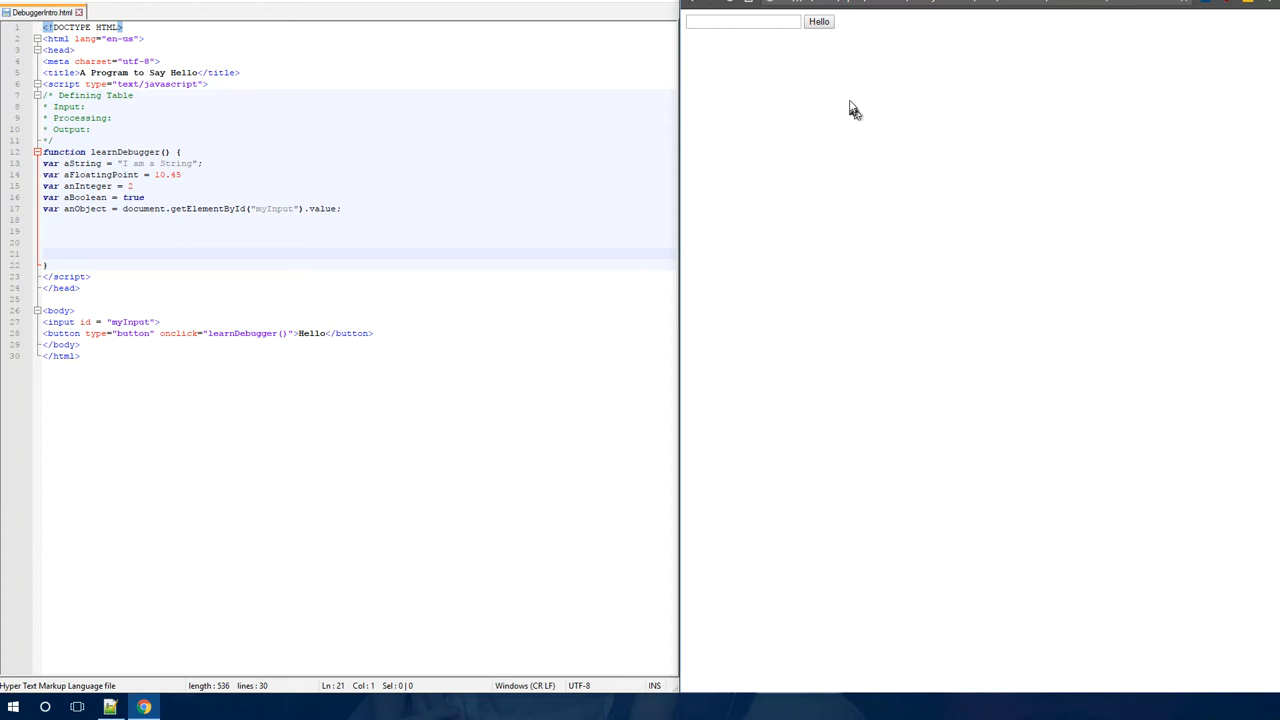
pyautogui.moveTo(851, 96)
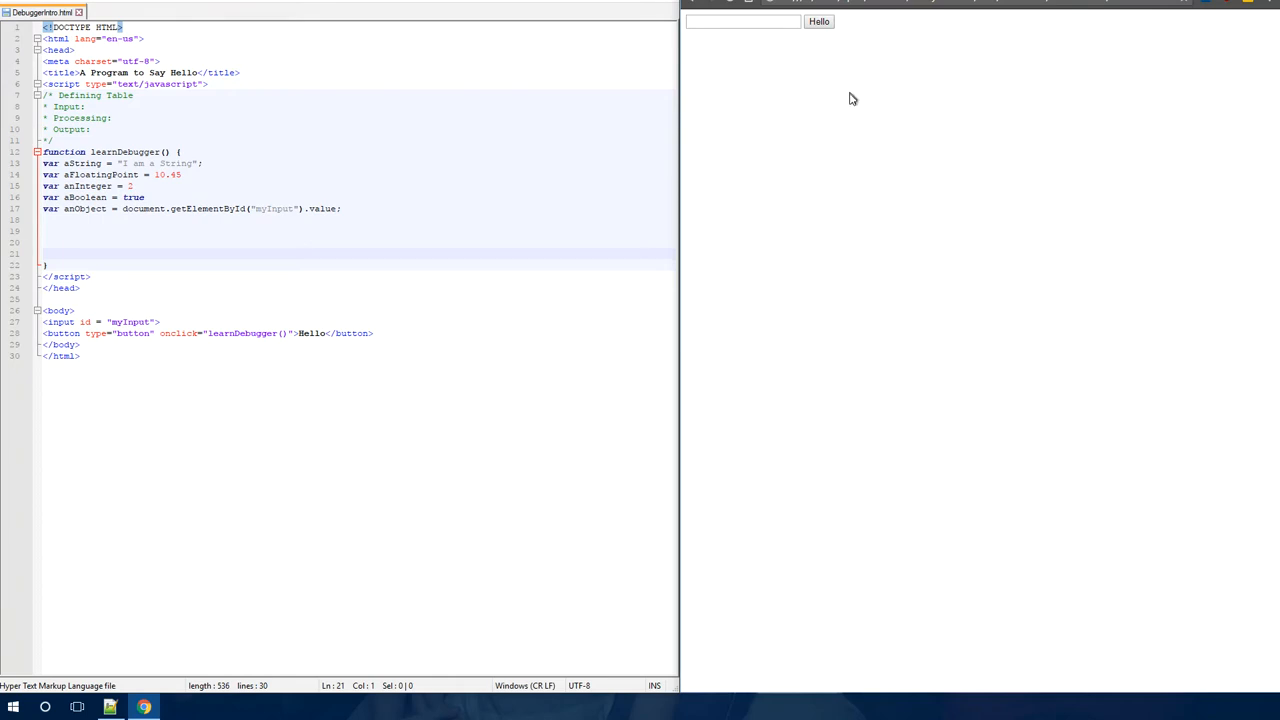
pyautogui.moveTo(851, 111)
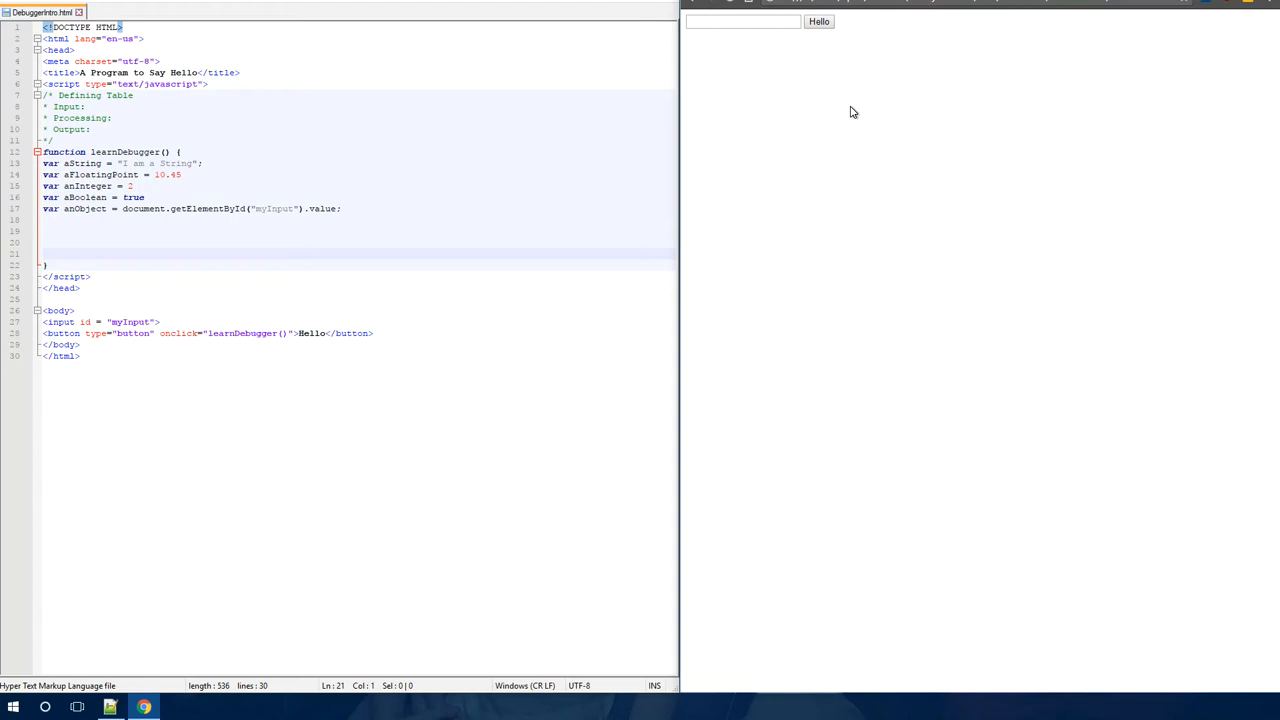
pyautogui.rightClick(852, 111)
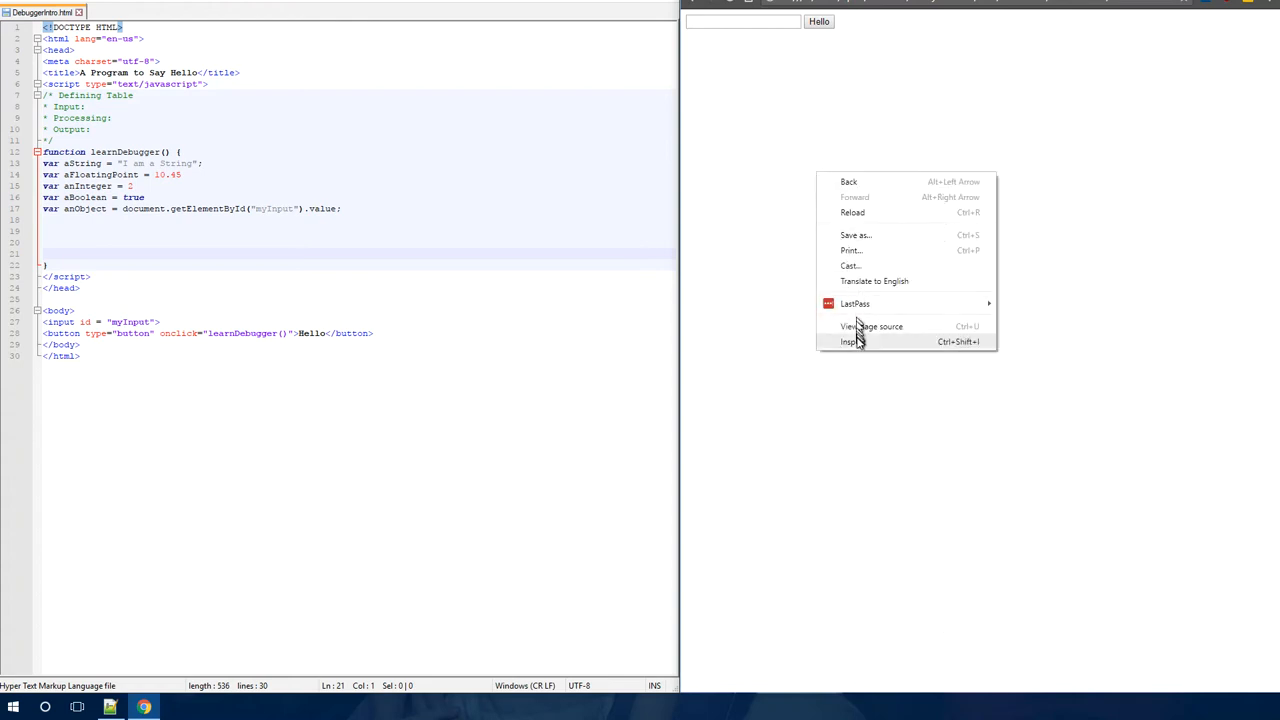
pyautogui.moveTo(923, 350)
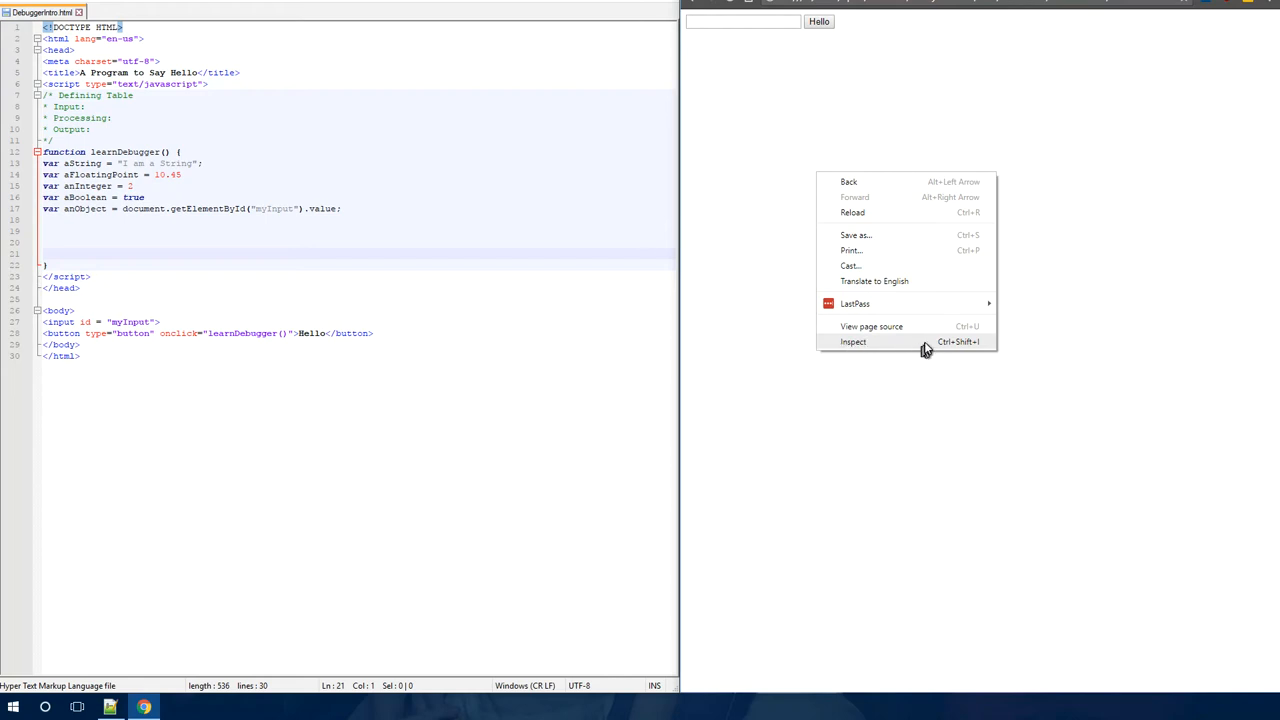
pyautogui.moveTo(928, 345)
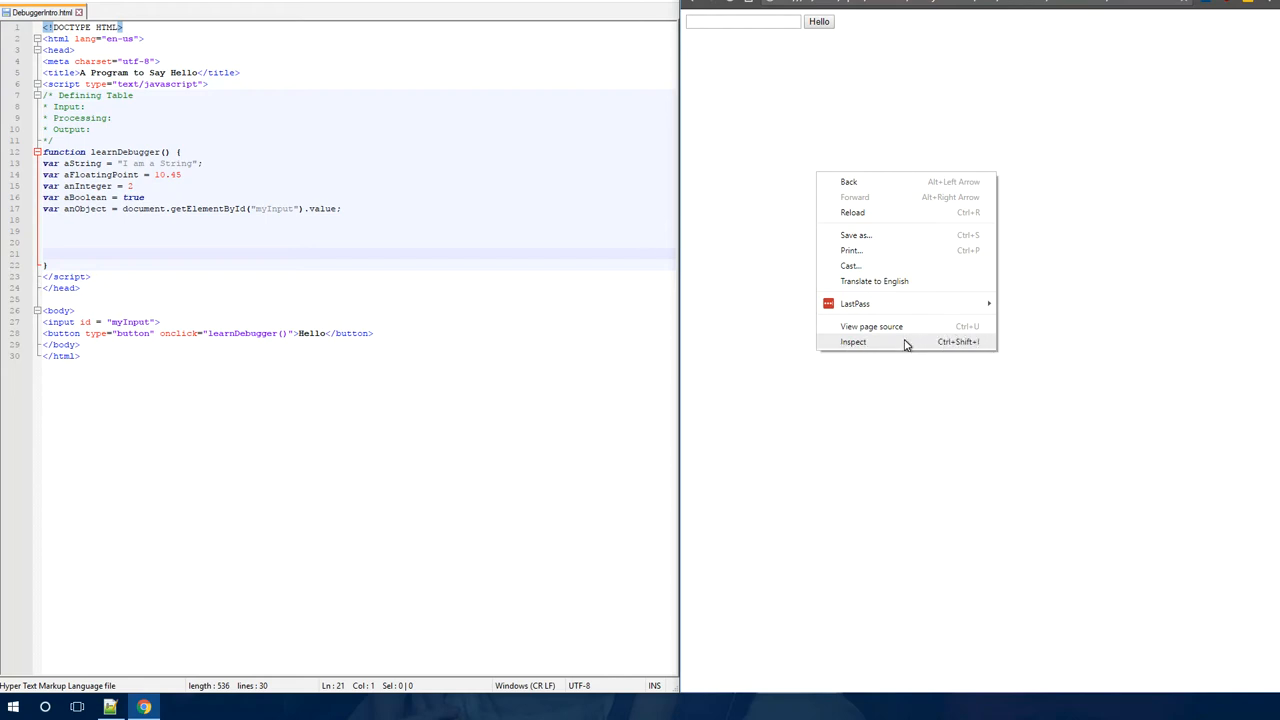
pyautogui.click(851, 341)
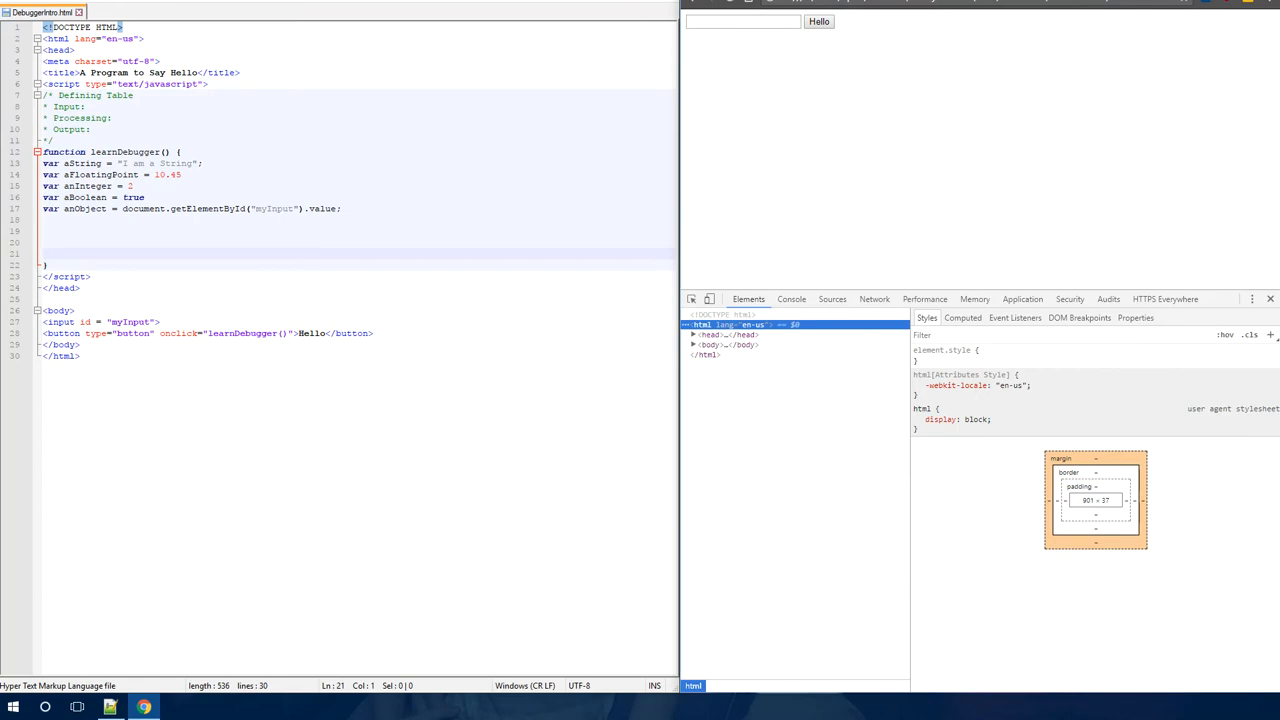
pyautogui.moveTo(887, 256)
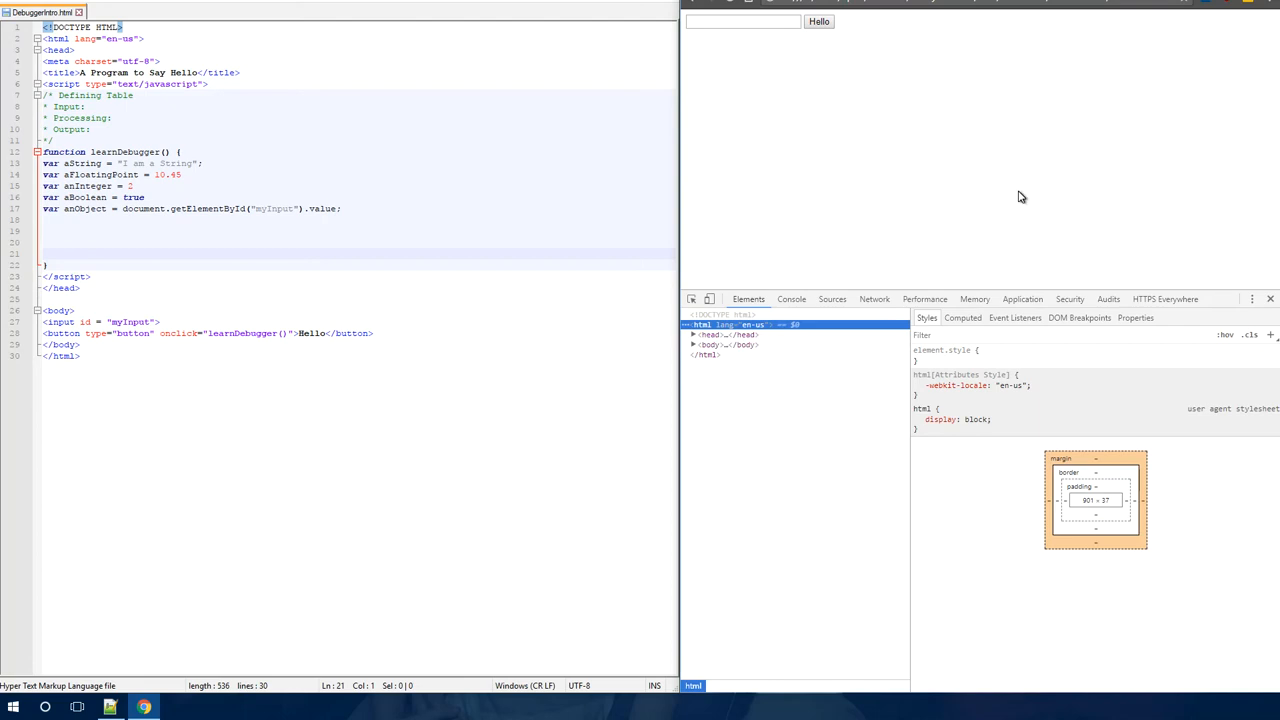
pyautogui.moveTo(855, 318)
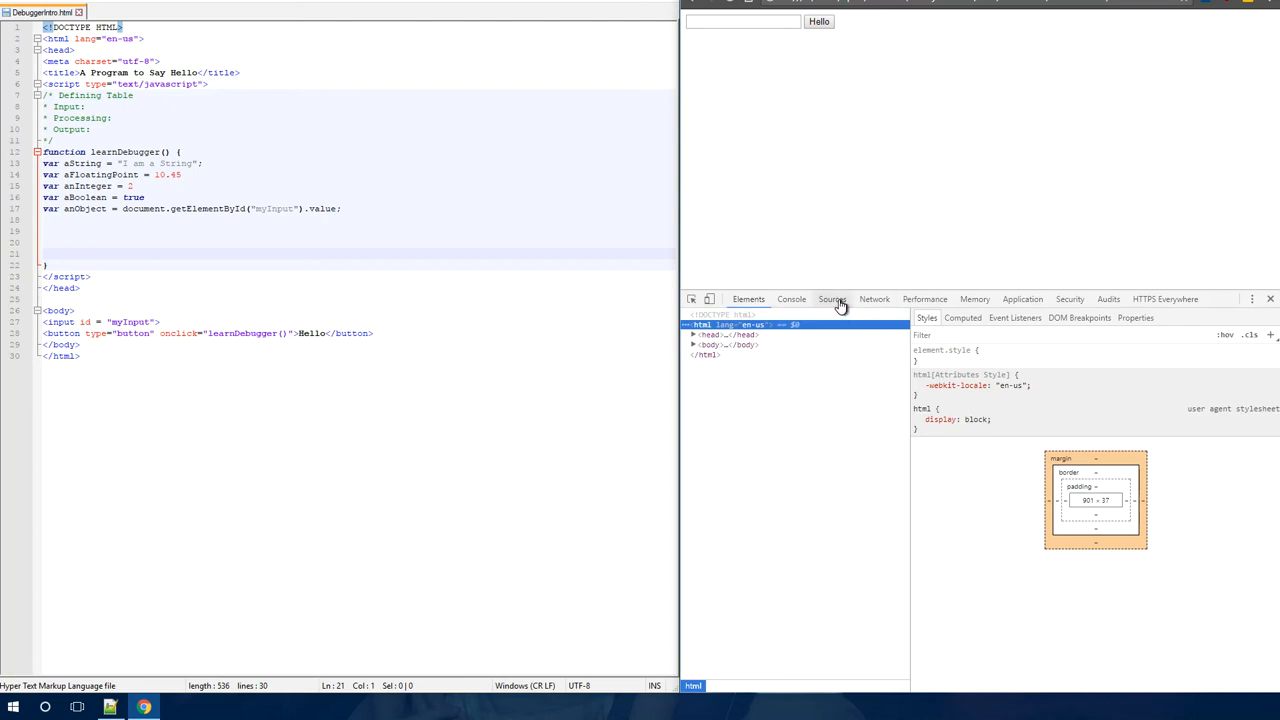
# - Show DebuggerIntro.html in the Sources view with its line-13 breakpoint
pyautogui.click(829, 299)
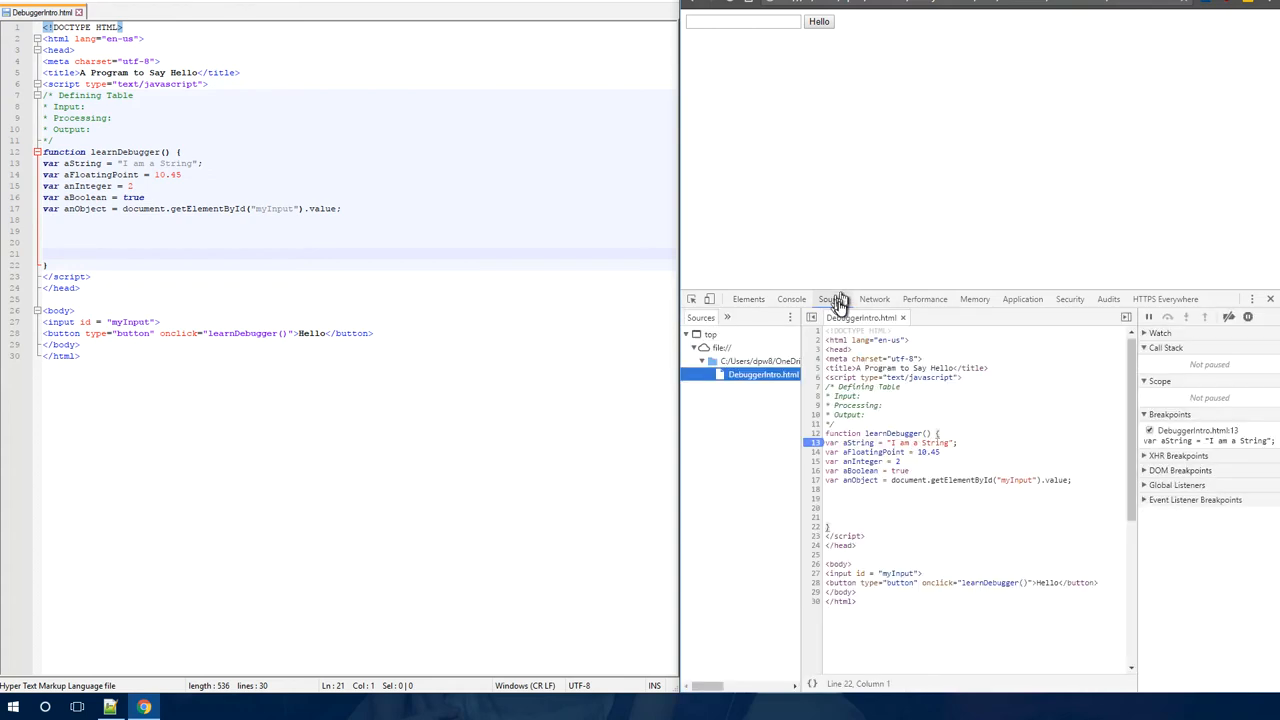
pyautogui.moveTo(740, 365)
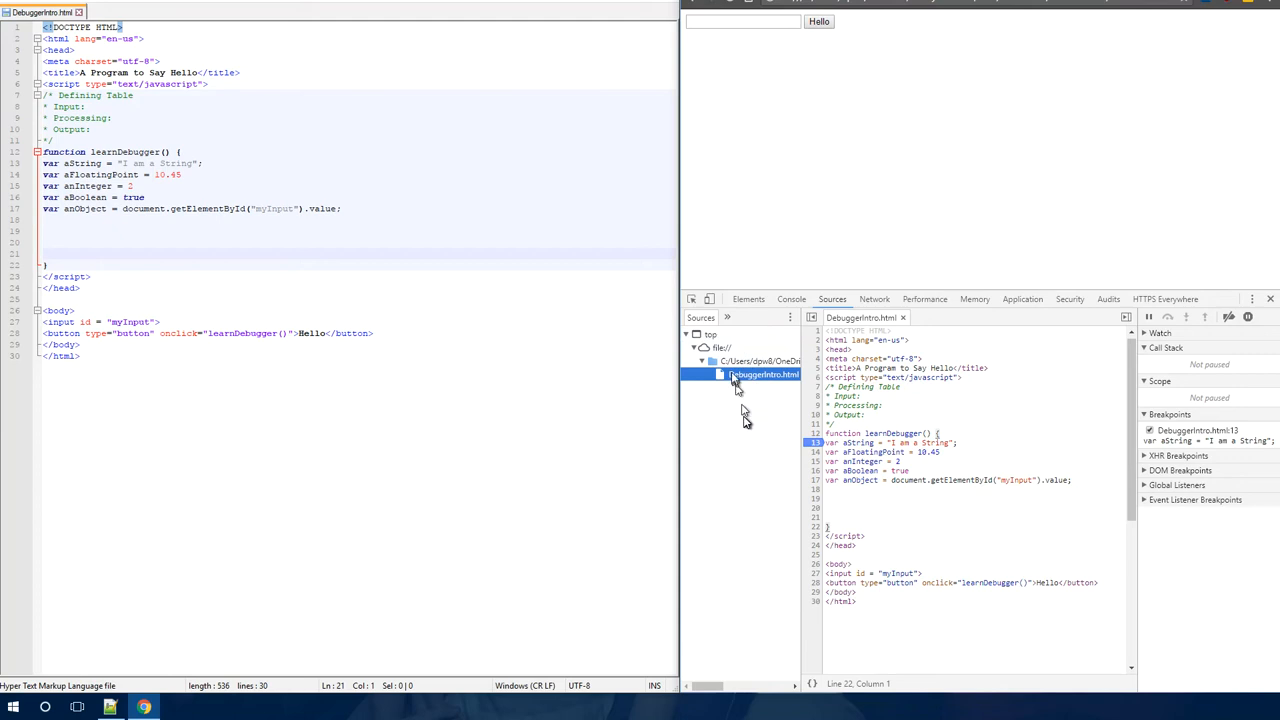
pyautogui.moveTo(749, 409)
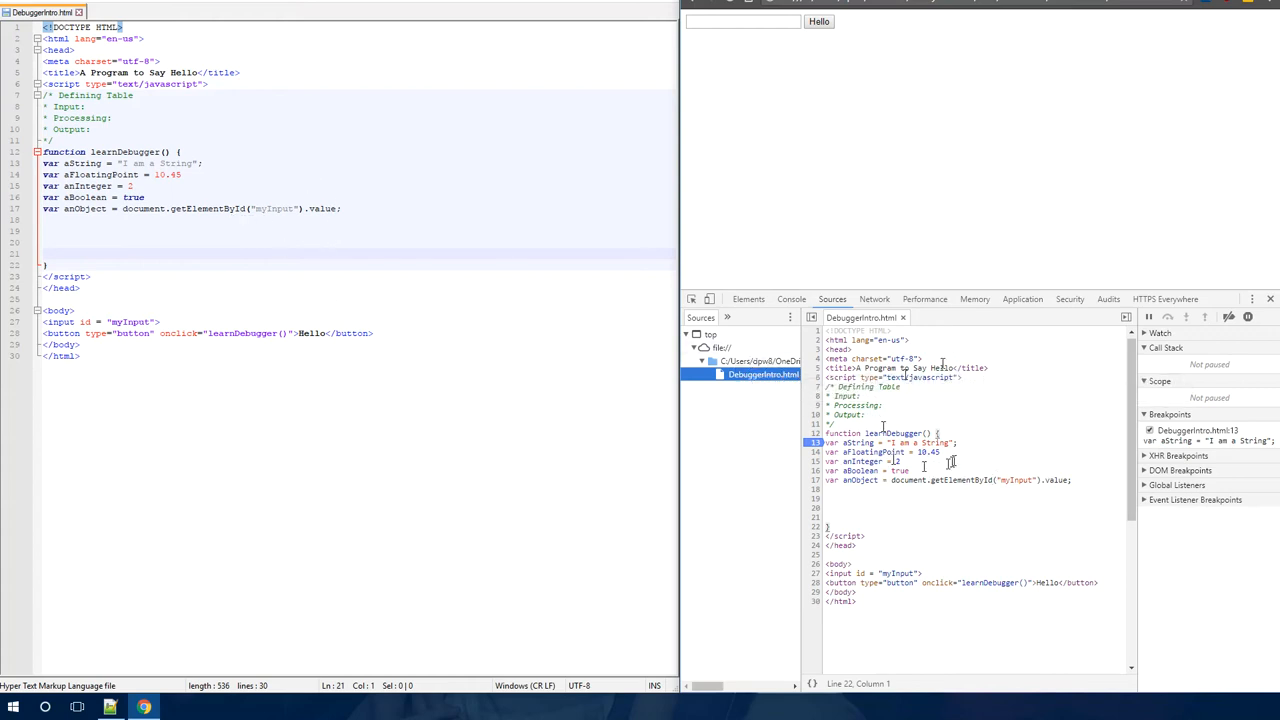
pyautogui.moveTo(747, 374)
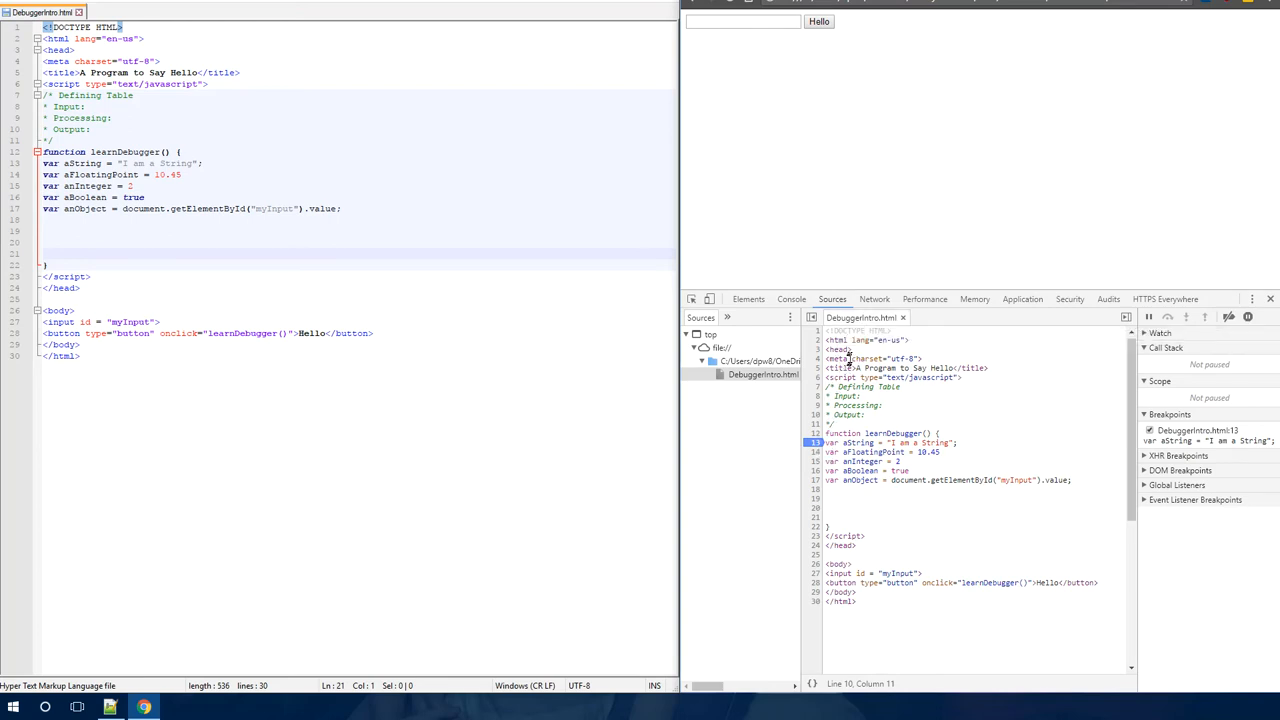
pyautogui.moveTo(816, 450)
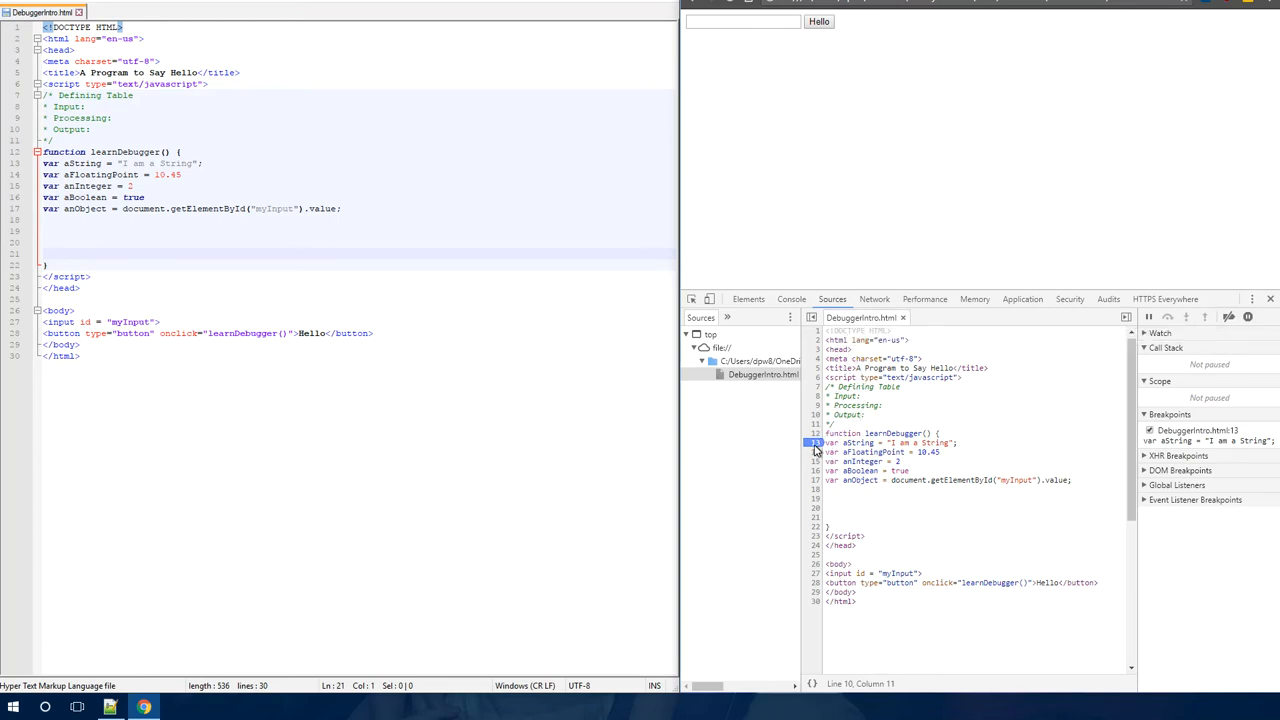
pyautogui.click(814, 443)
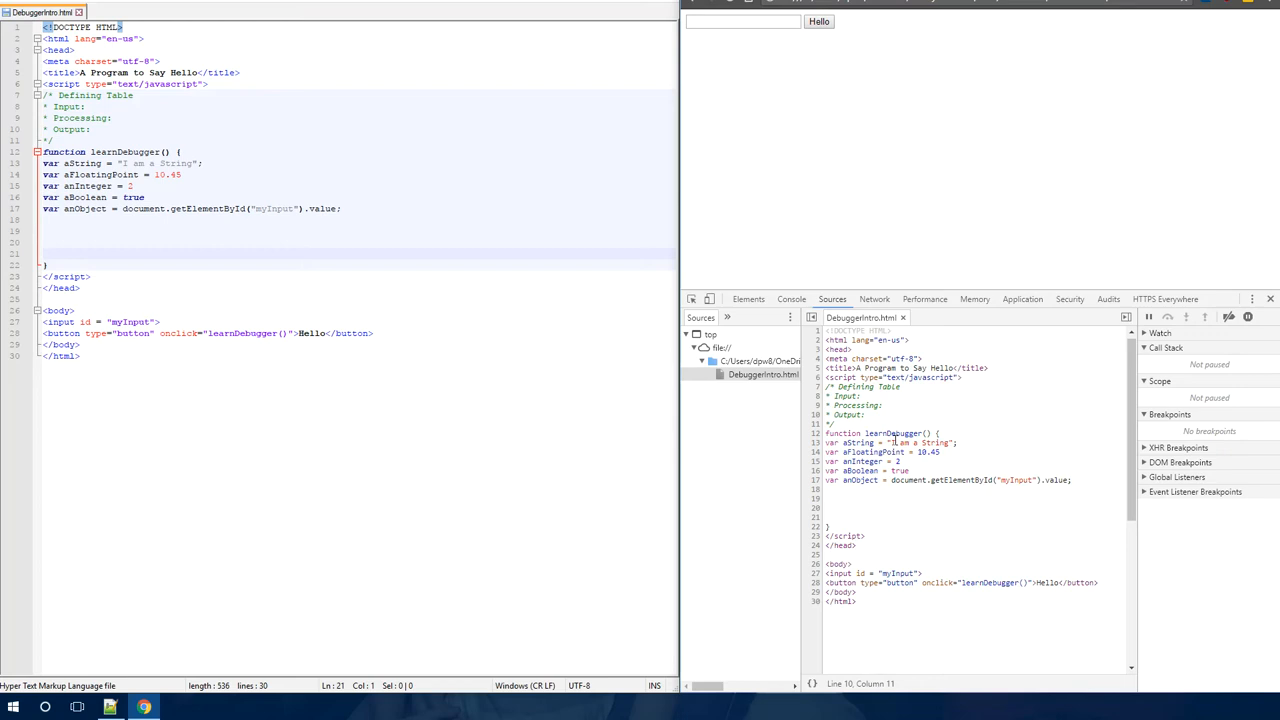
pyautogui.moveTo(818, 447)
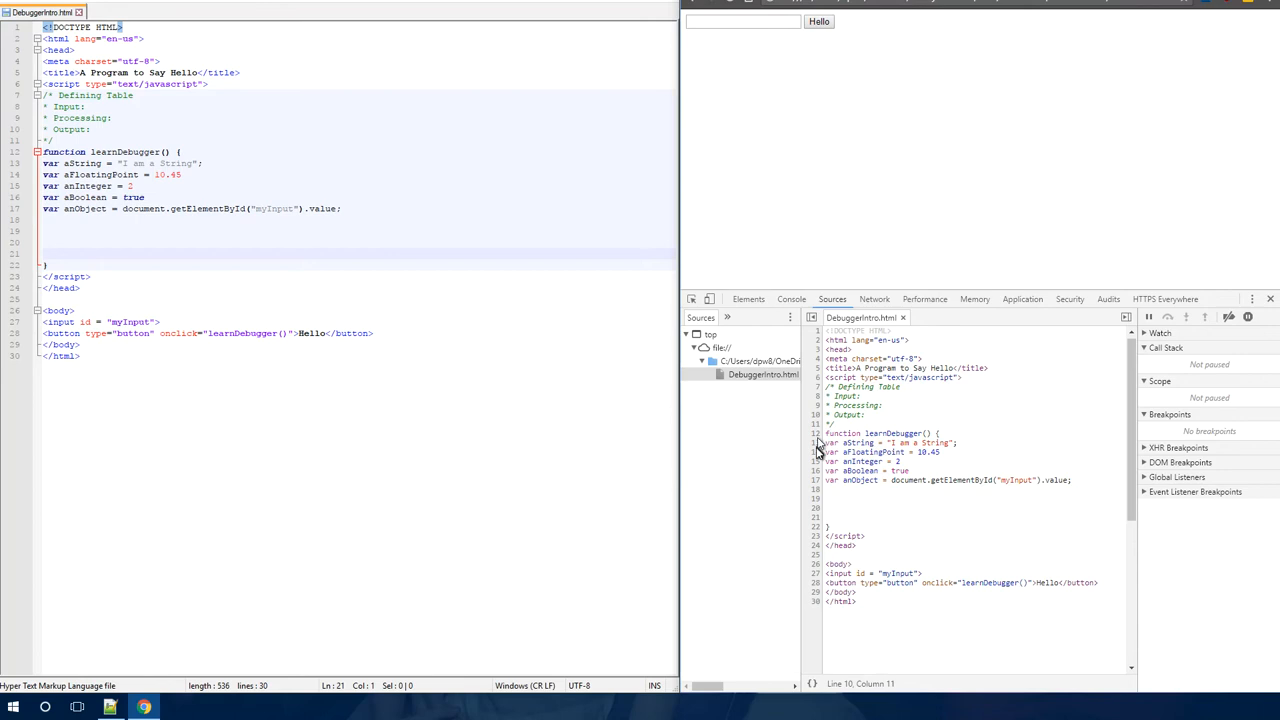
pyautogui.moveTo(818, 446)
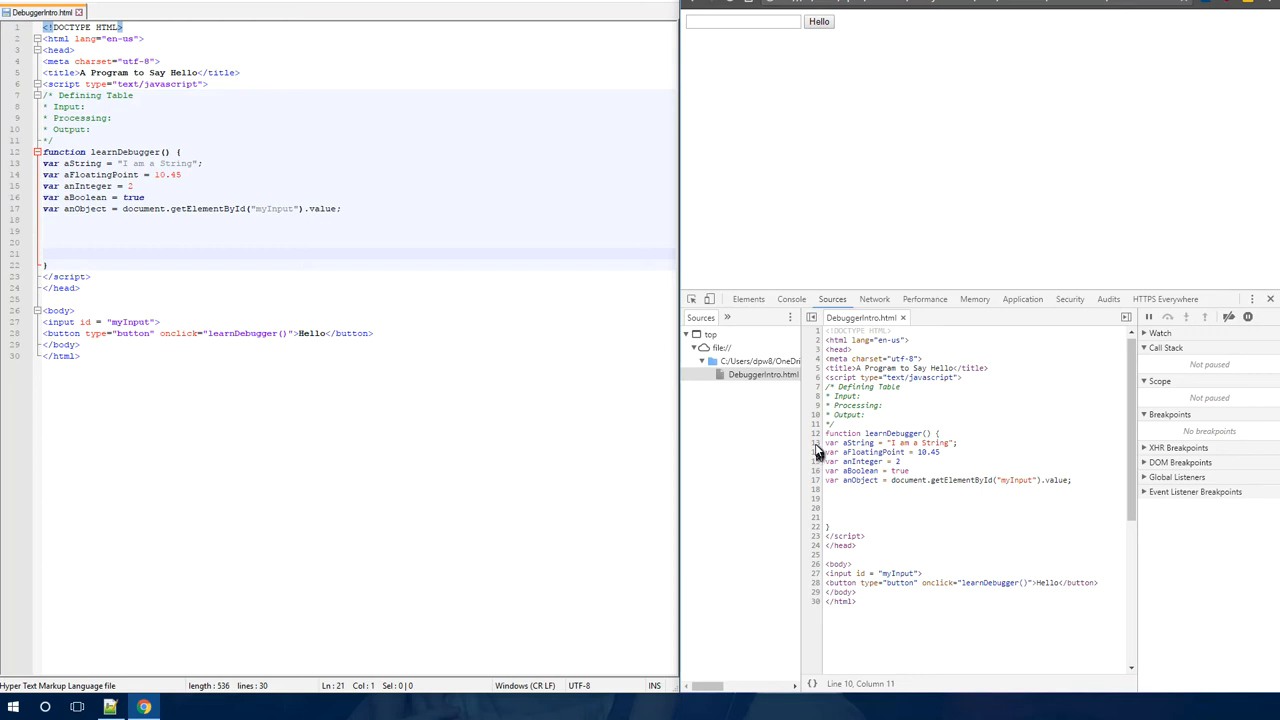
pyautogui.click(816, 441)
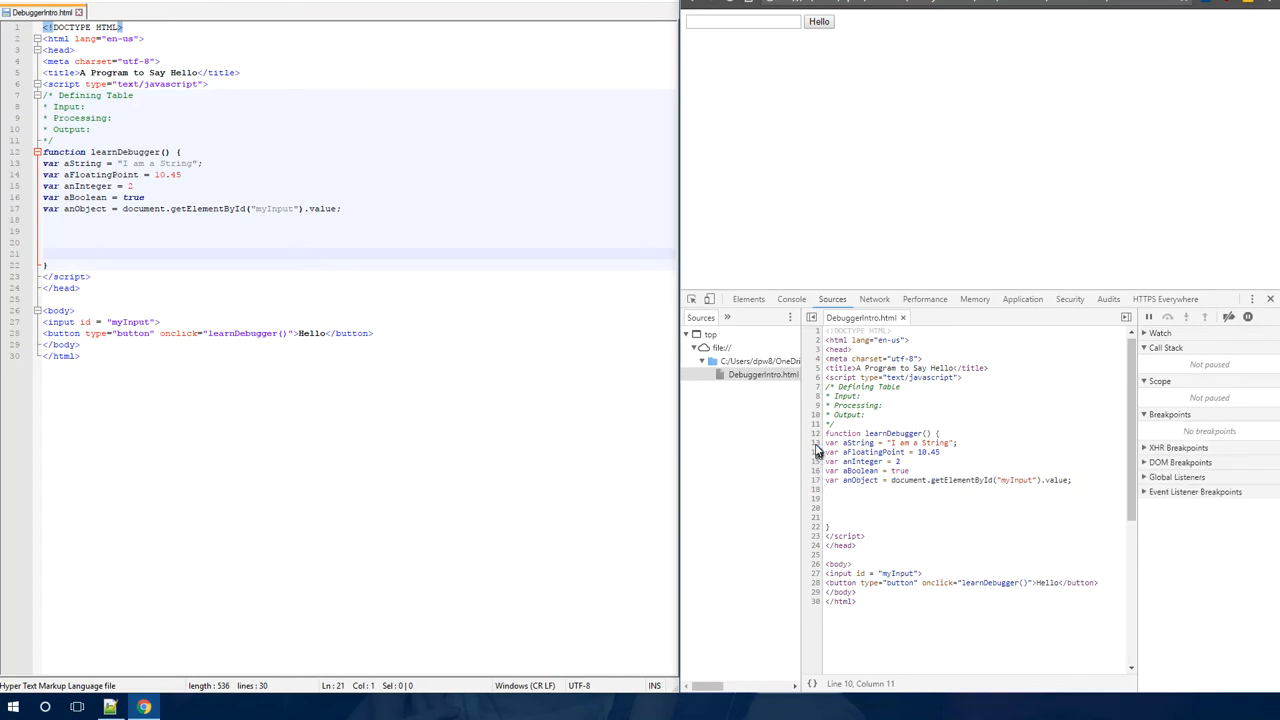
pyautogui.click(815, 442)
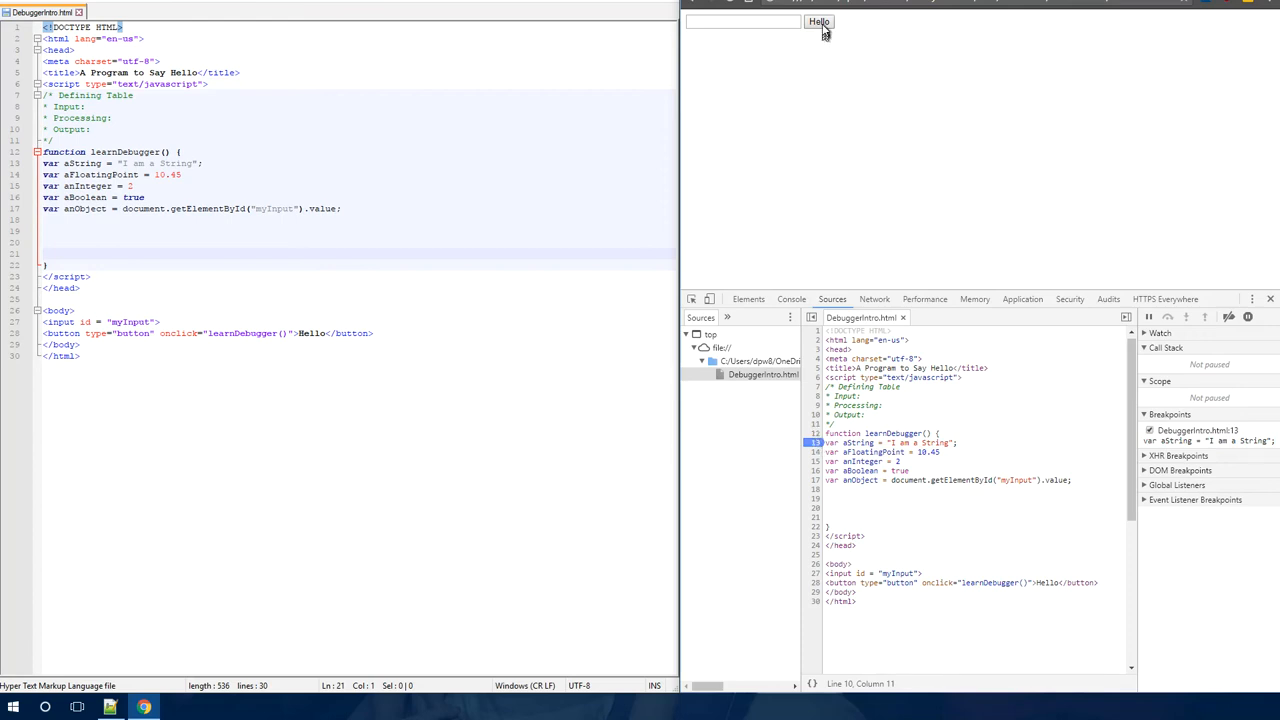
pyautogui.click(819, 22)
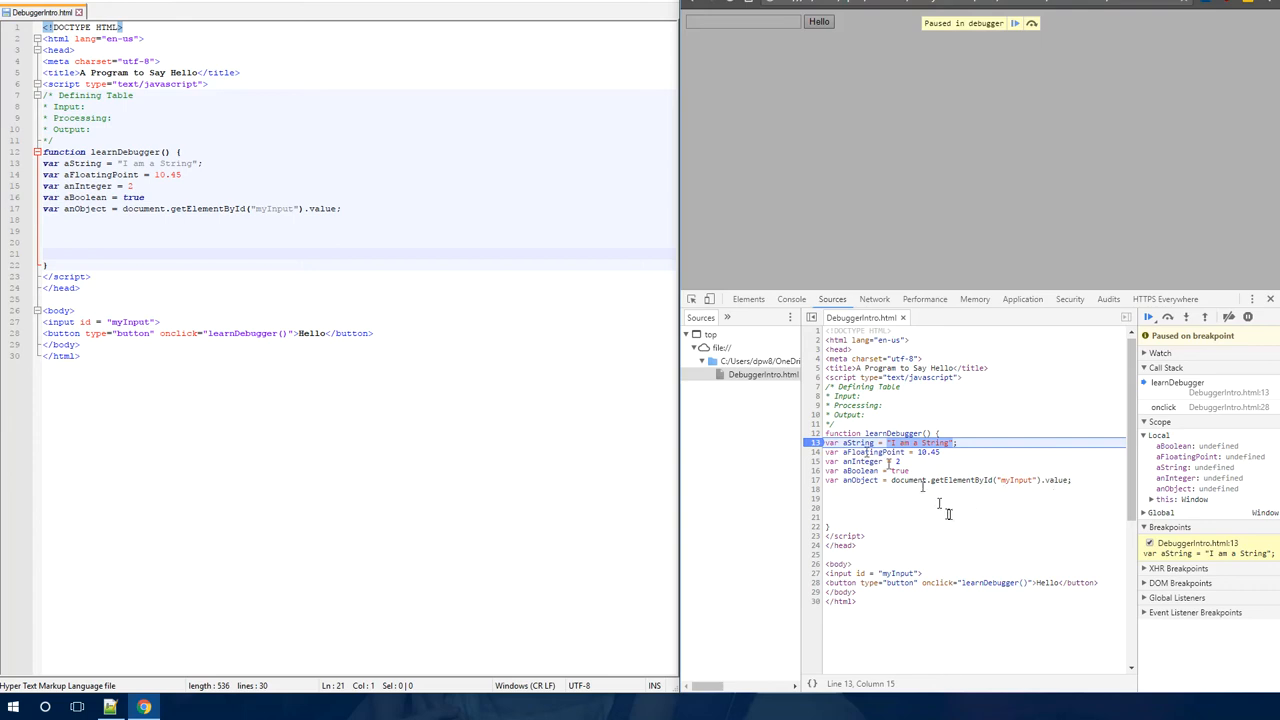
pyautogui.click(978, 443)
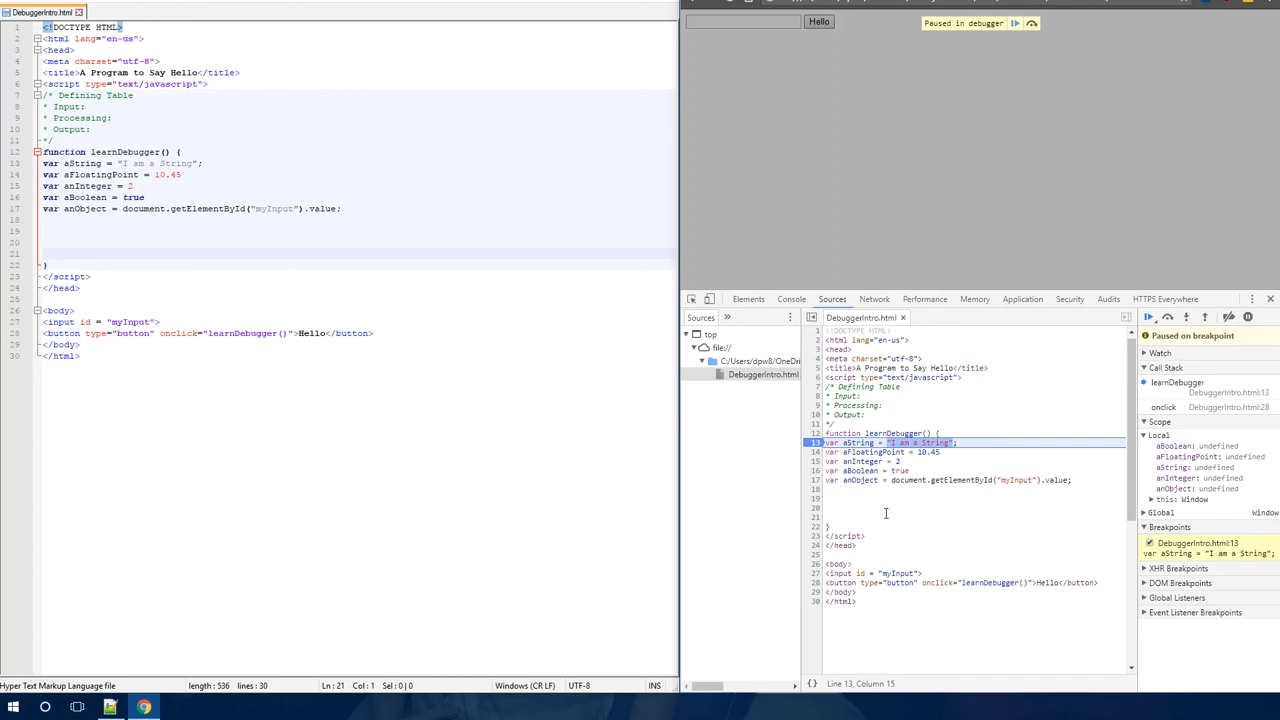
pyautogui.moveTo(1009, 25)
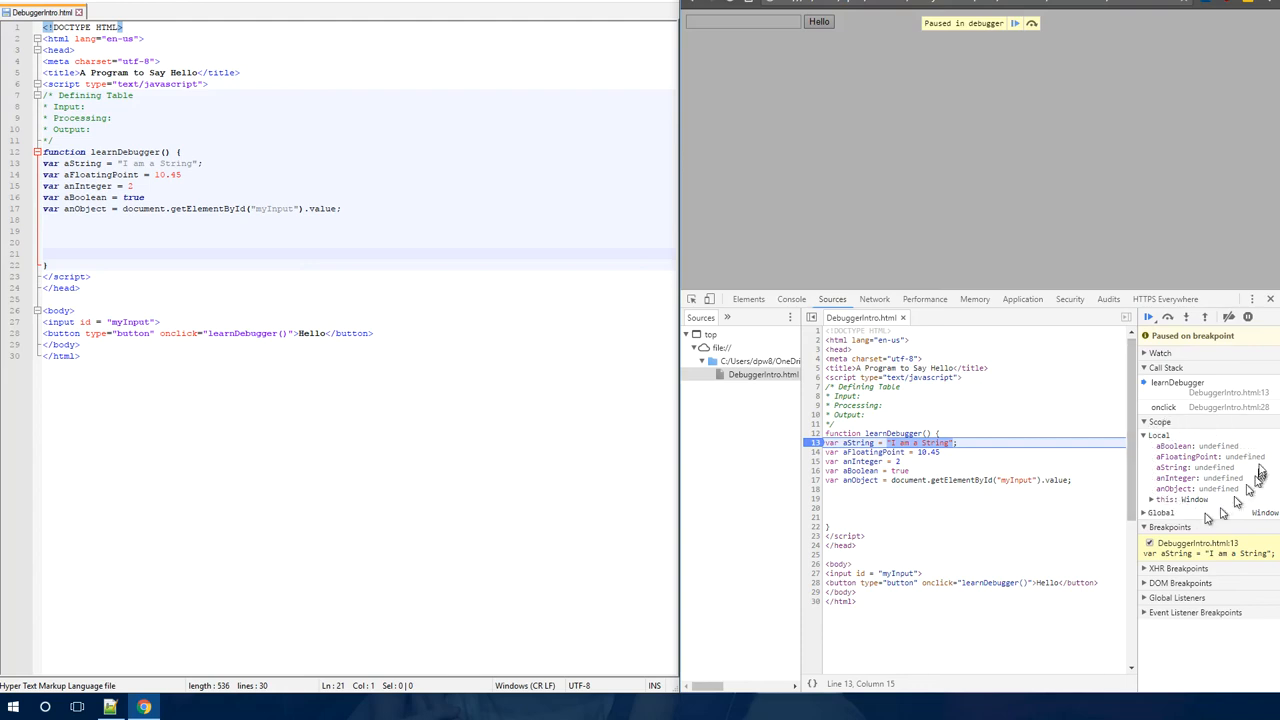
pyautogui.moveTo(1186, 503)
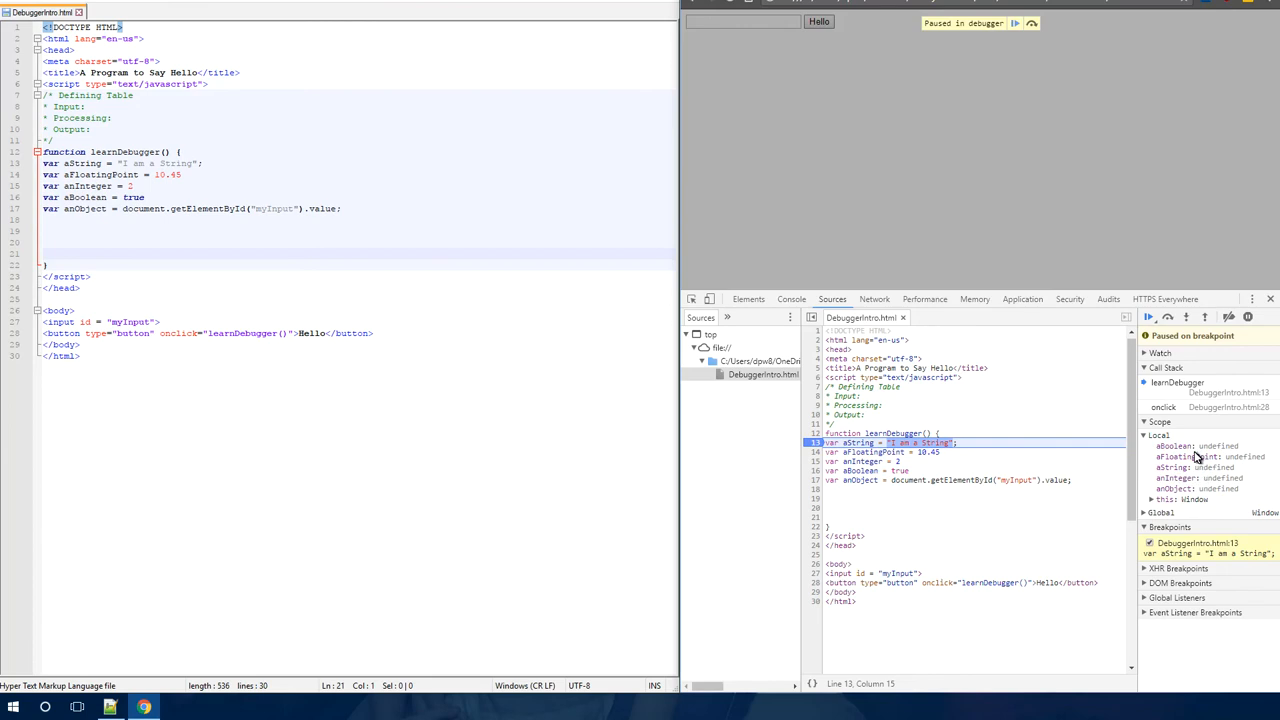
pyautogui.moveTo(851, 481)
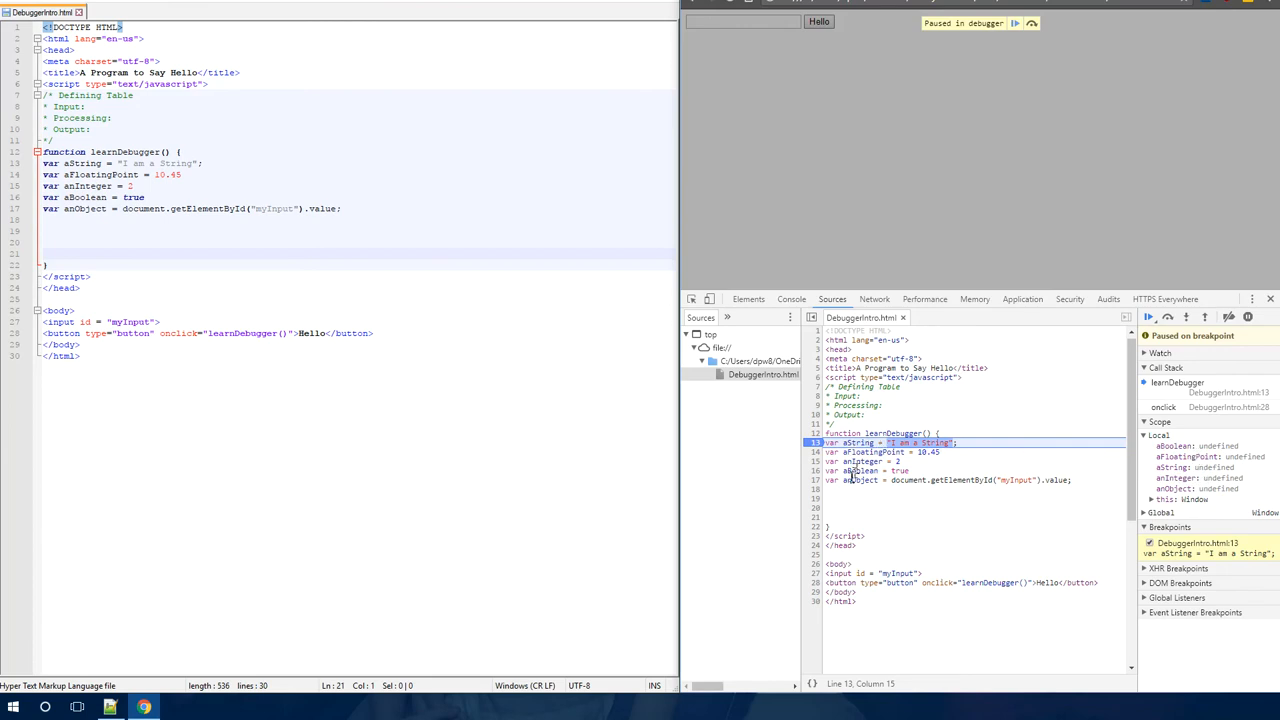
pyautogui.moveTo(1216, 501)
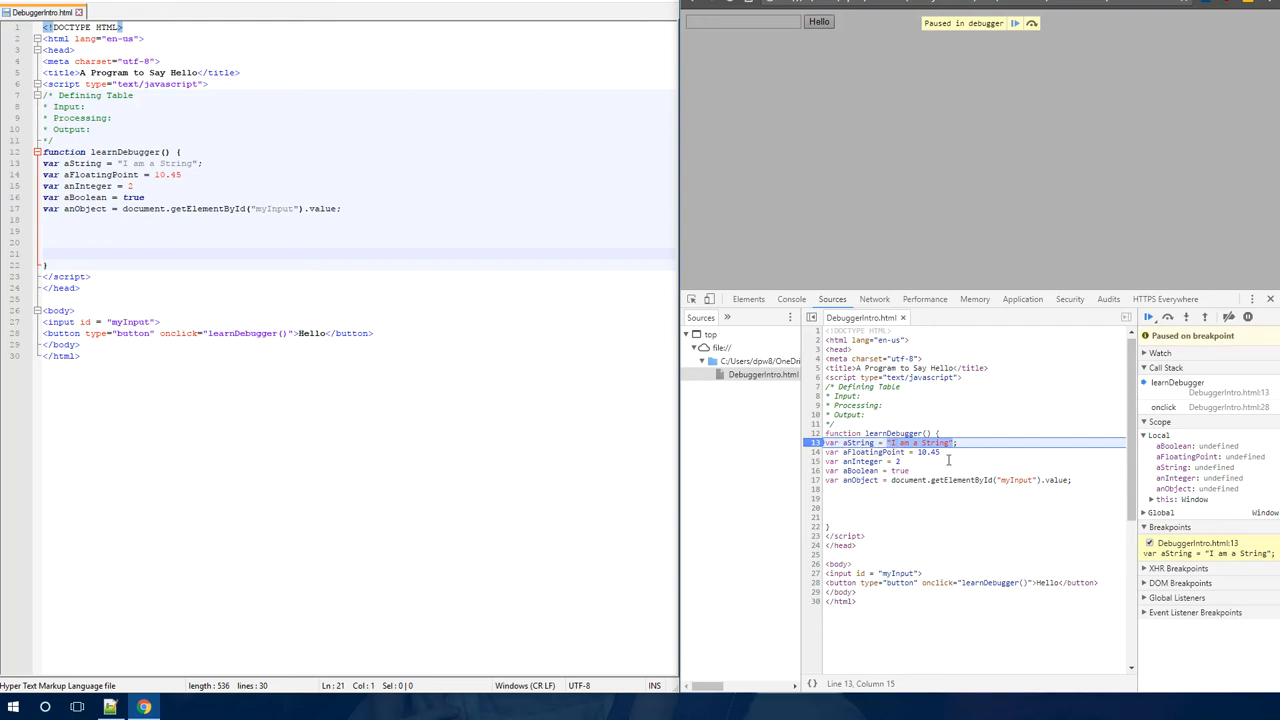
pyautogui.moveTo(1142, 325)
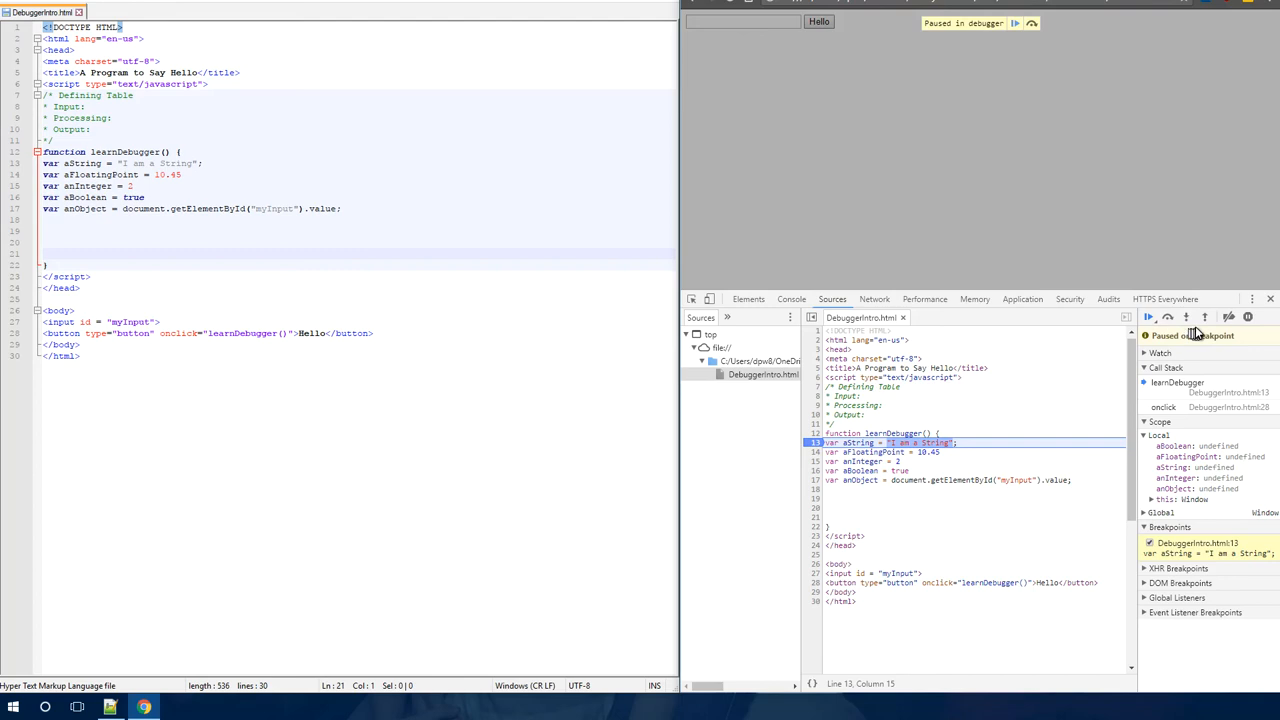
pyautogui.moveTo(1176, 315)
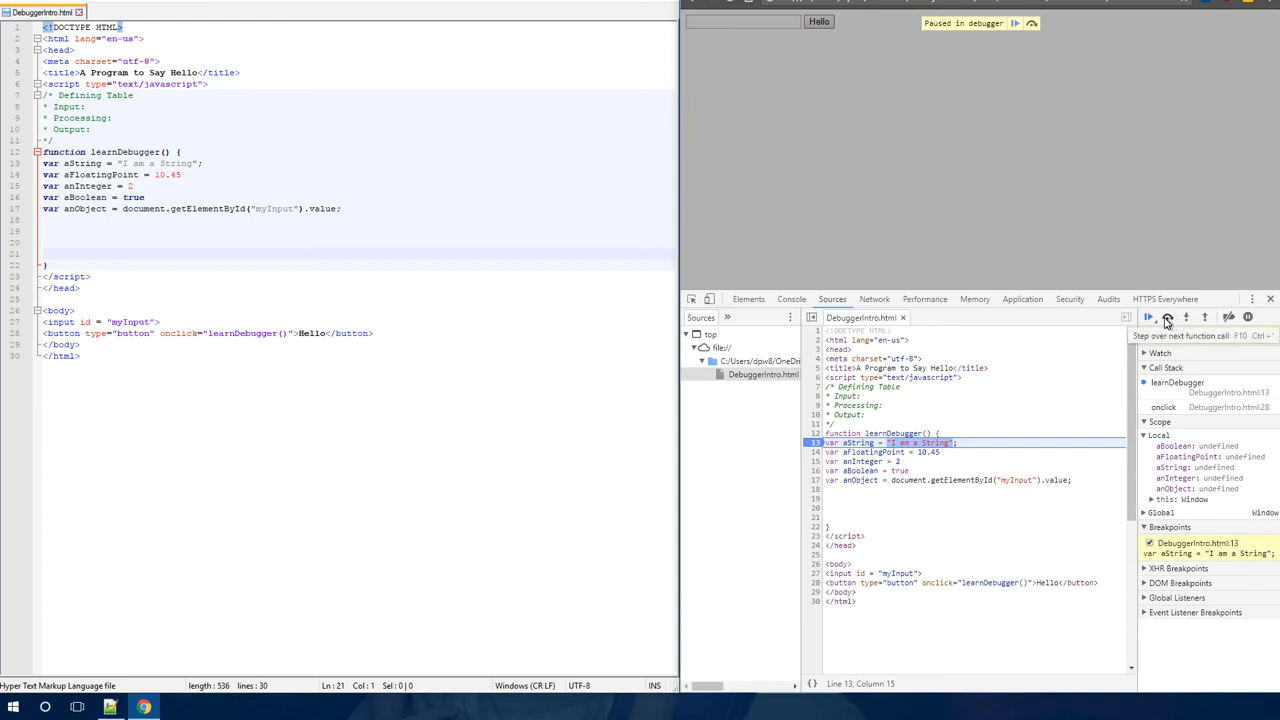
pyautogui.moveTo(1193, 318)
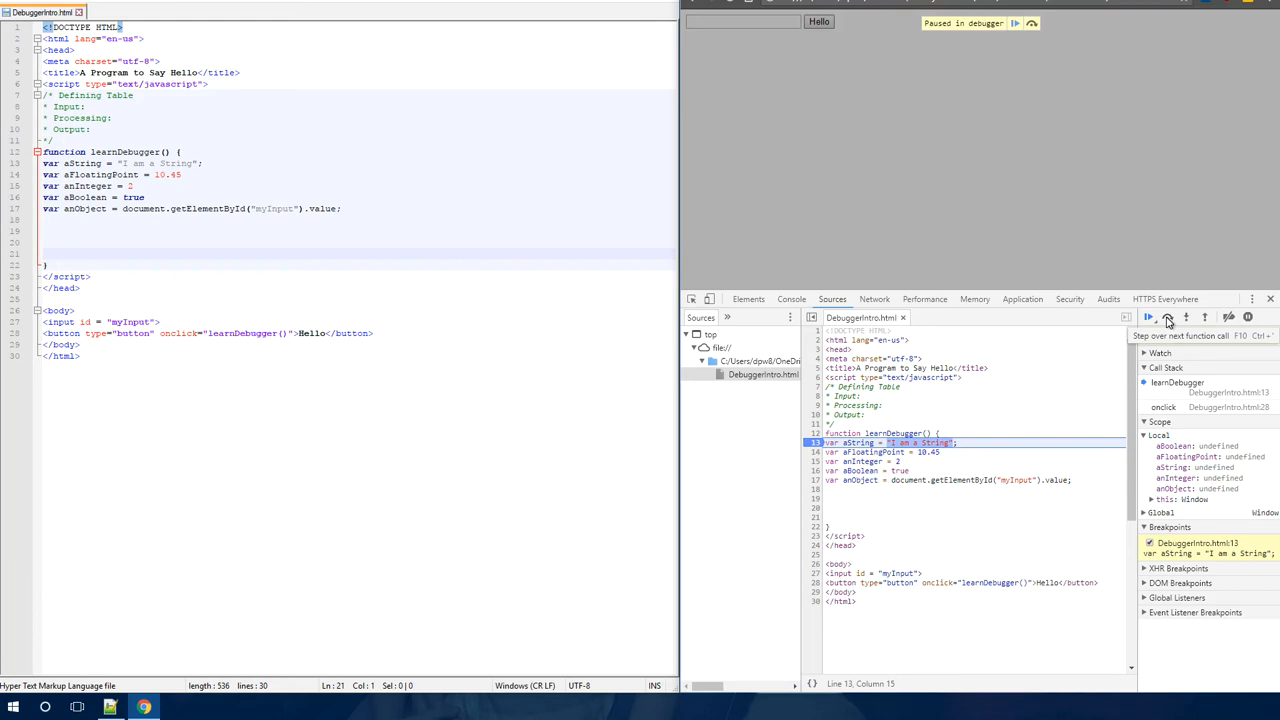
# - Step learnDebugger through to line 22 so its variables get values, then resume execution
pyautogui.click(1168, 317)
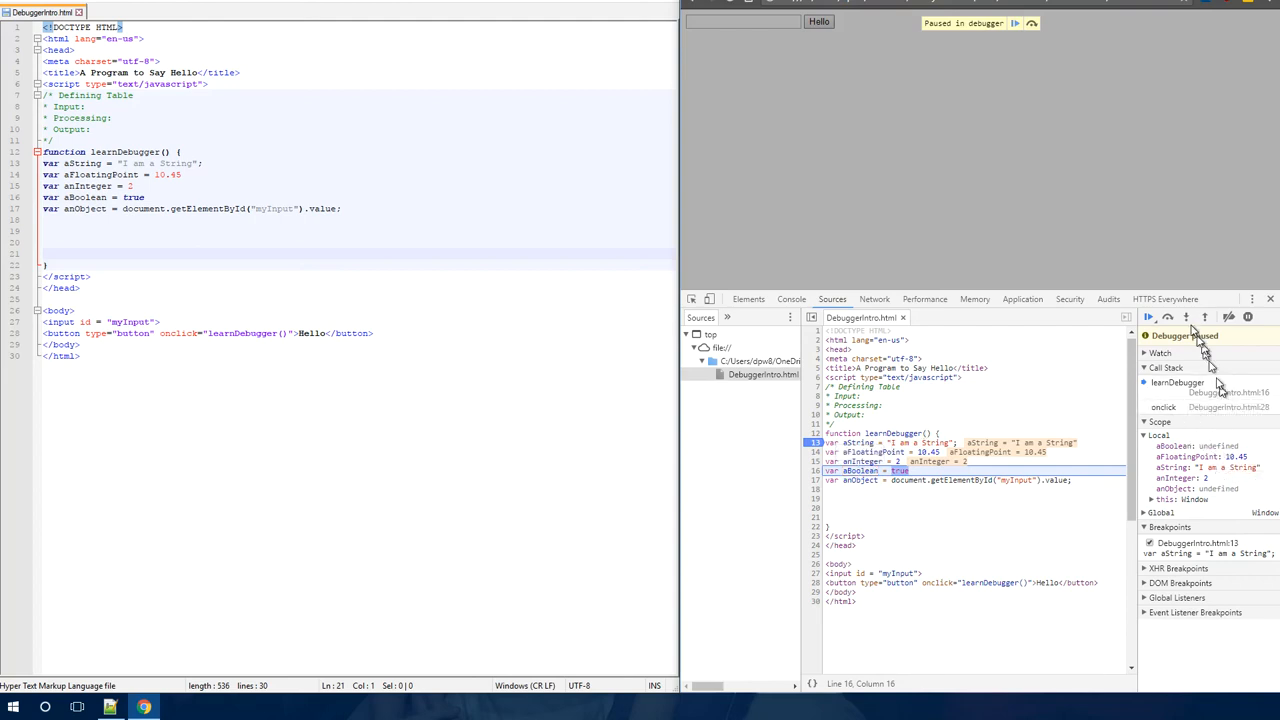
pyautogui.click(1171, 316)
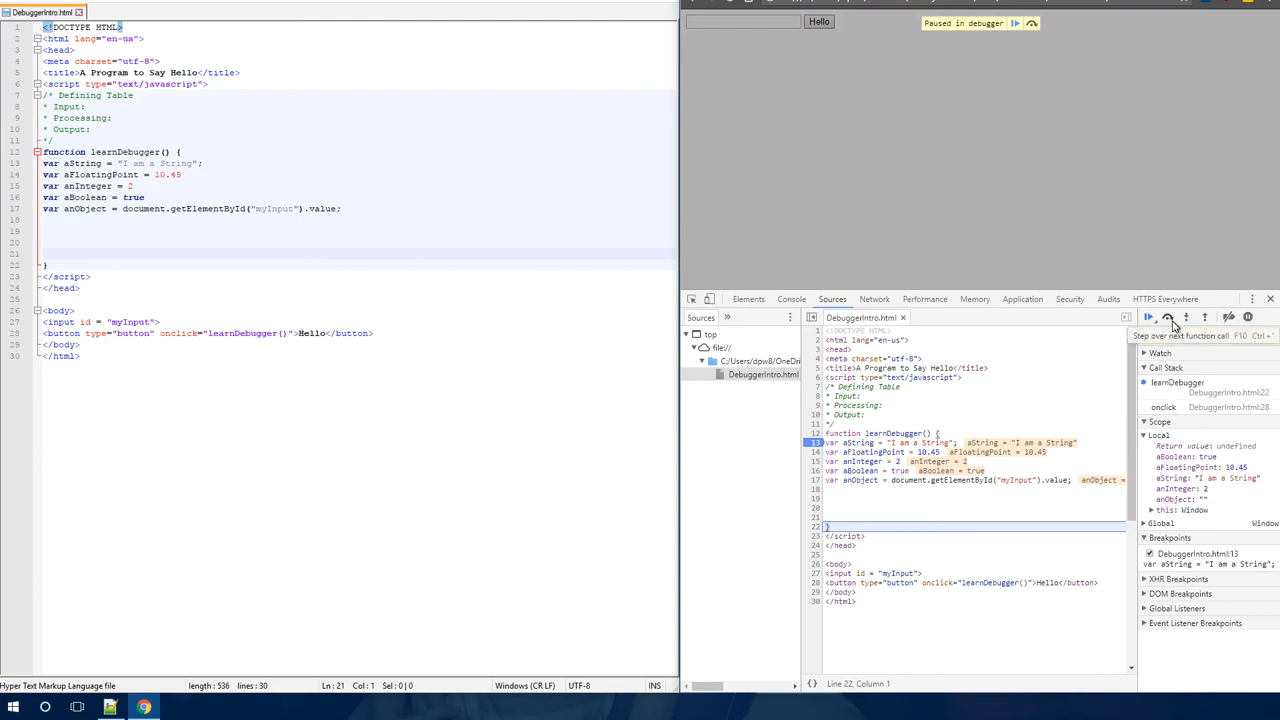
pyautogui.click(1170, 316)
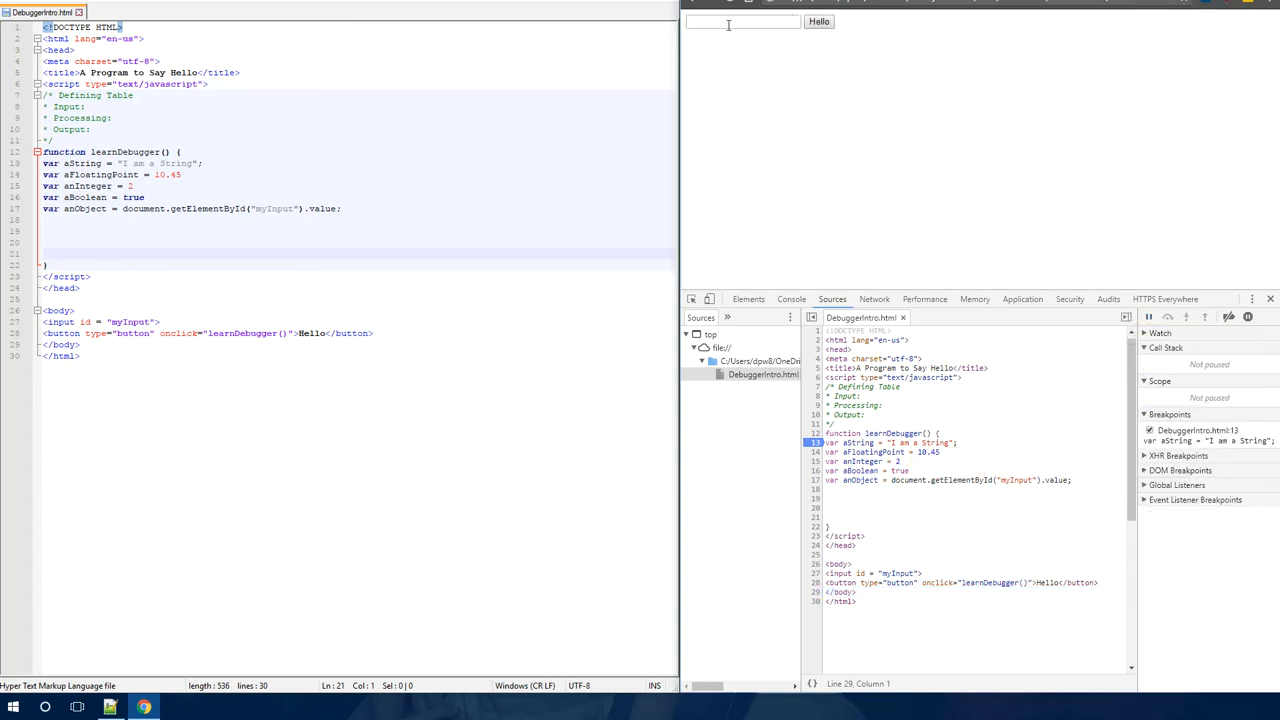
# - Enter 'fghdfgh' in the page box, run Hello and step learnDebugger to its end so anObject holds fghdfgh
pyautogui.write('fghdfgh')
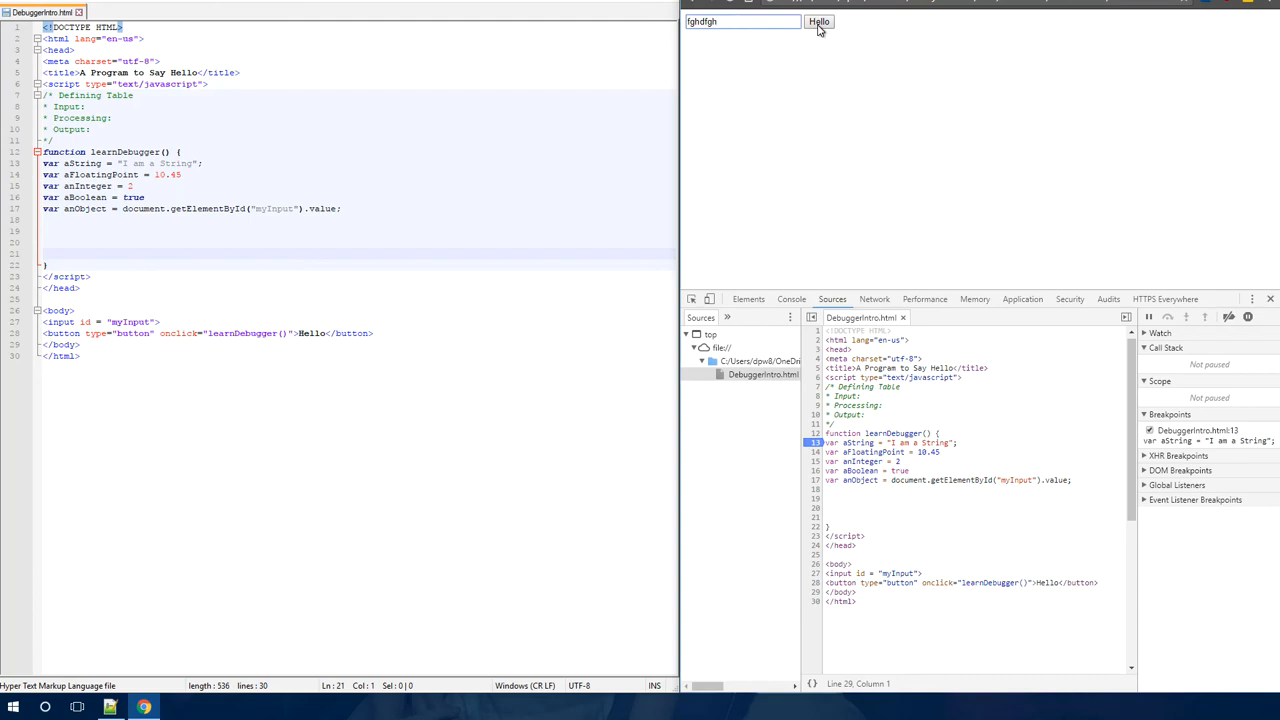
pyautogui.click(819, 22)
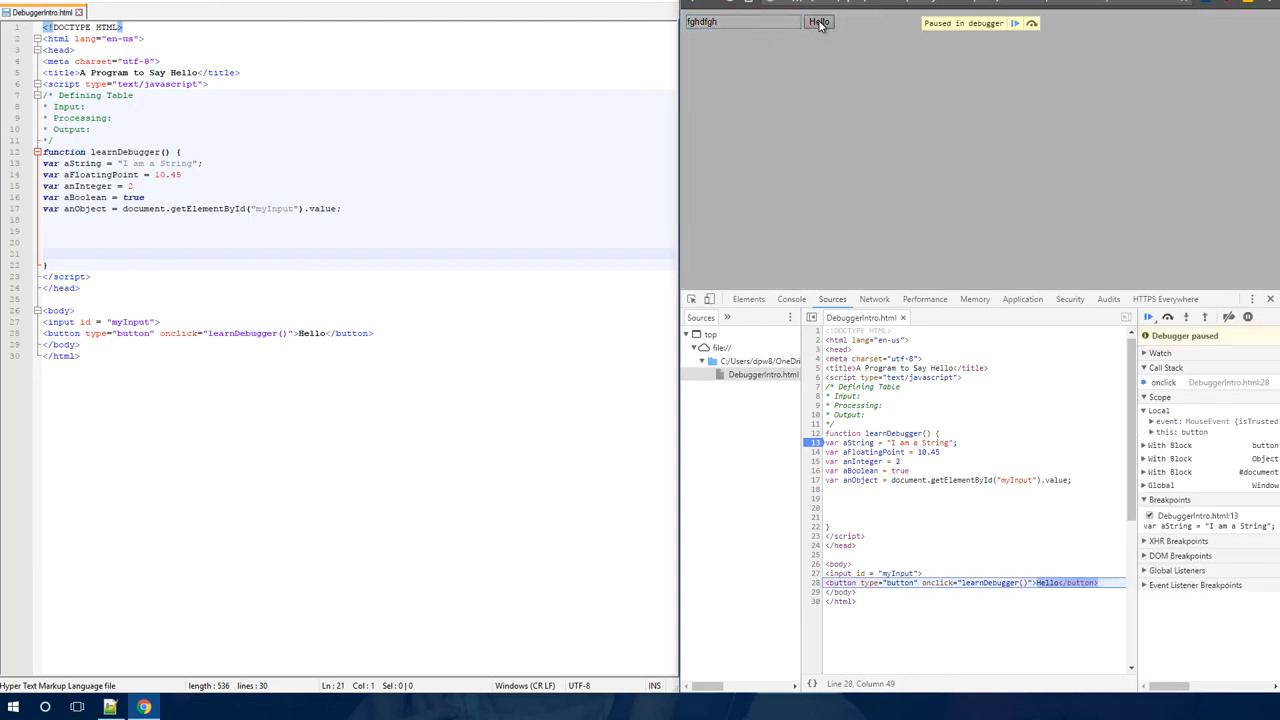
pyautogui.click(1171, 316)
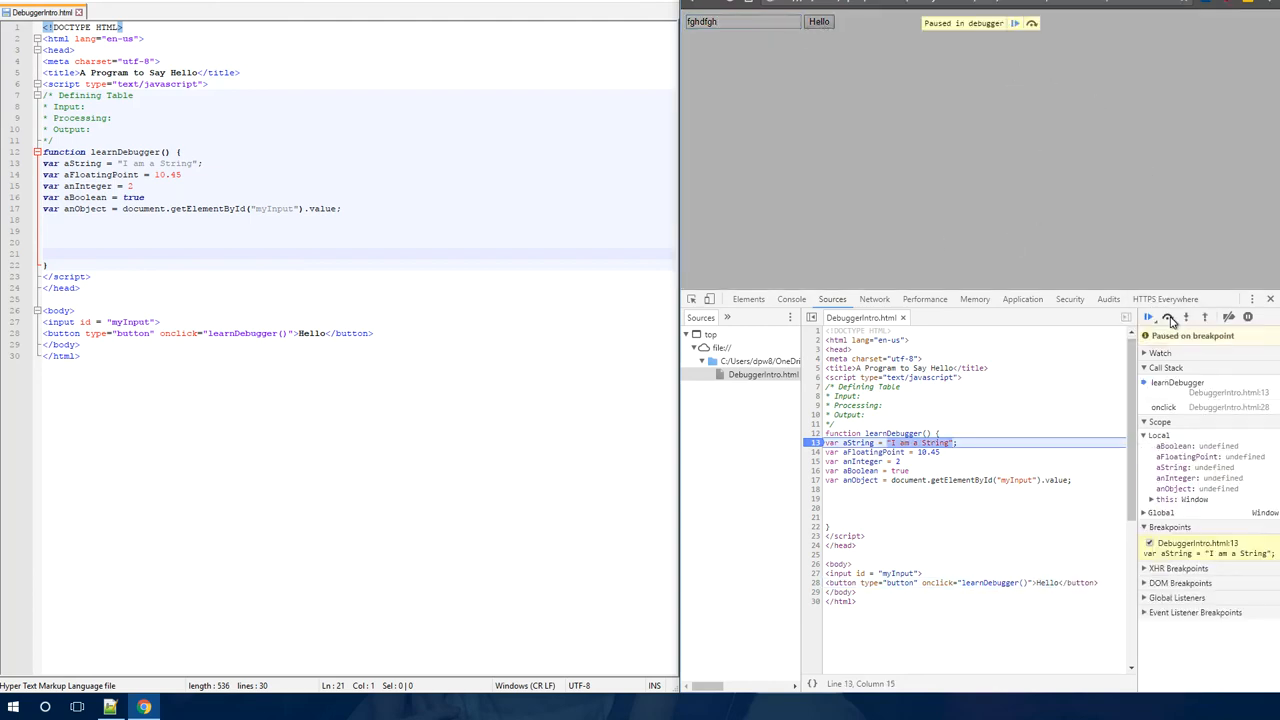
pyautogui.click(1171, 317)
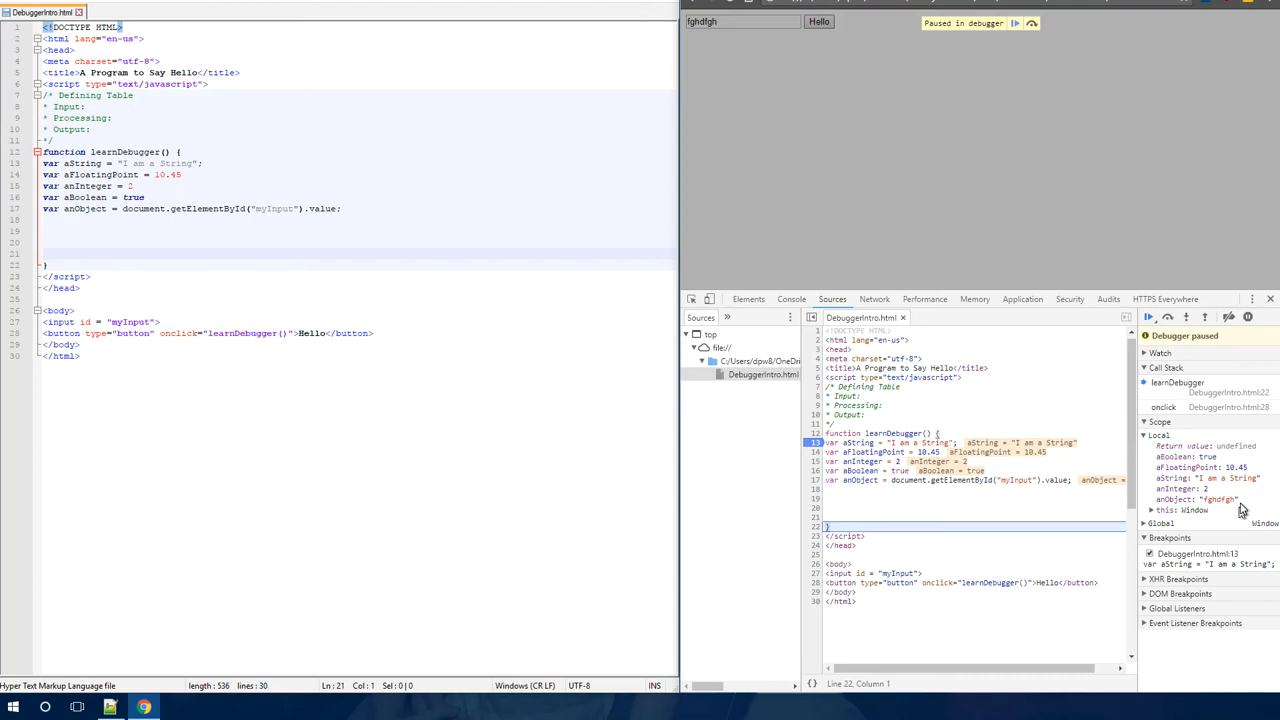
pyautogui.moveTo(1227, 478)
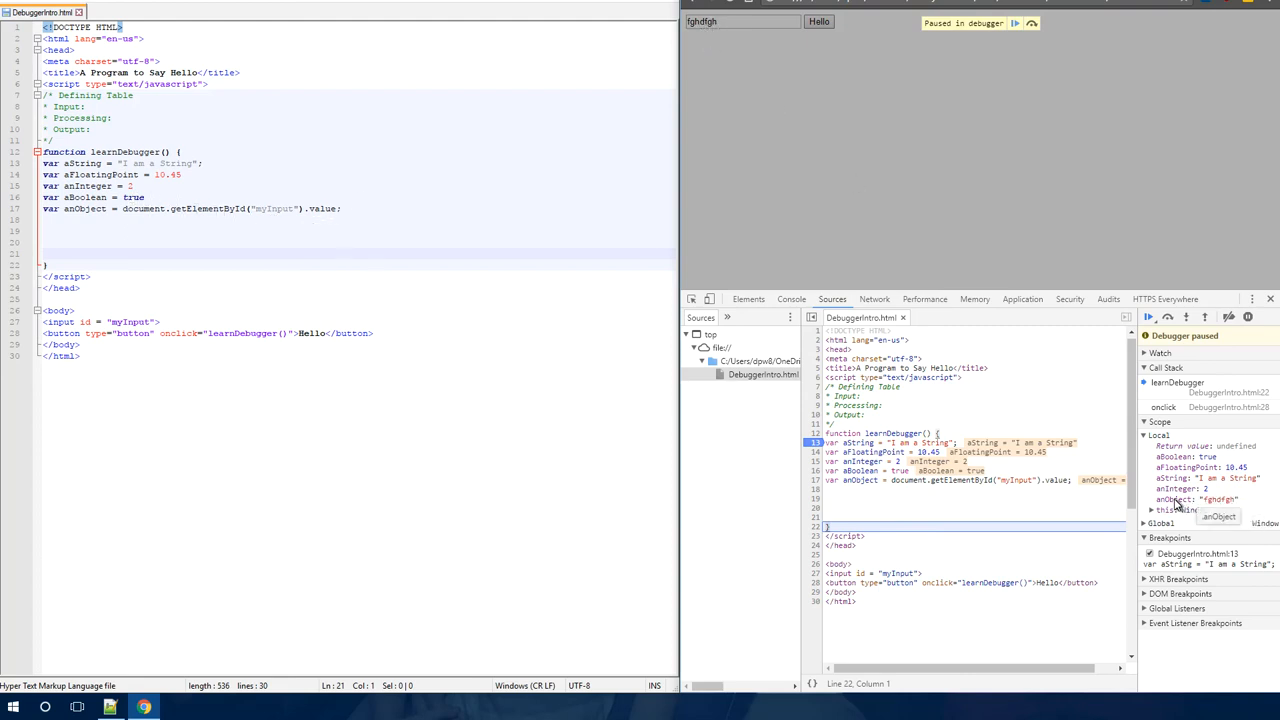
pyautogui.moveTo(1195, 510)
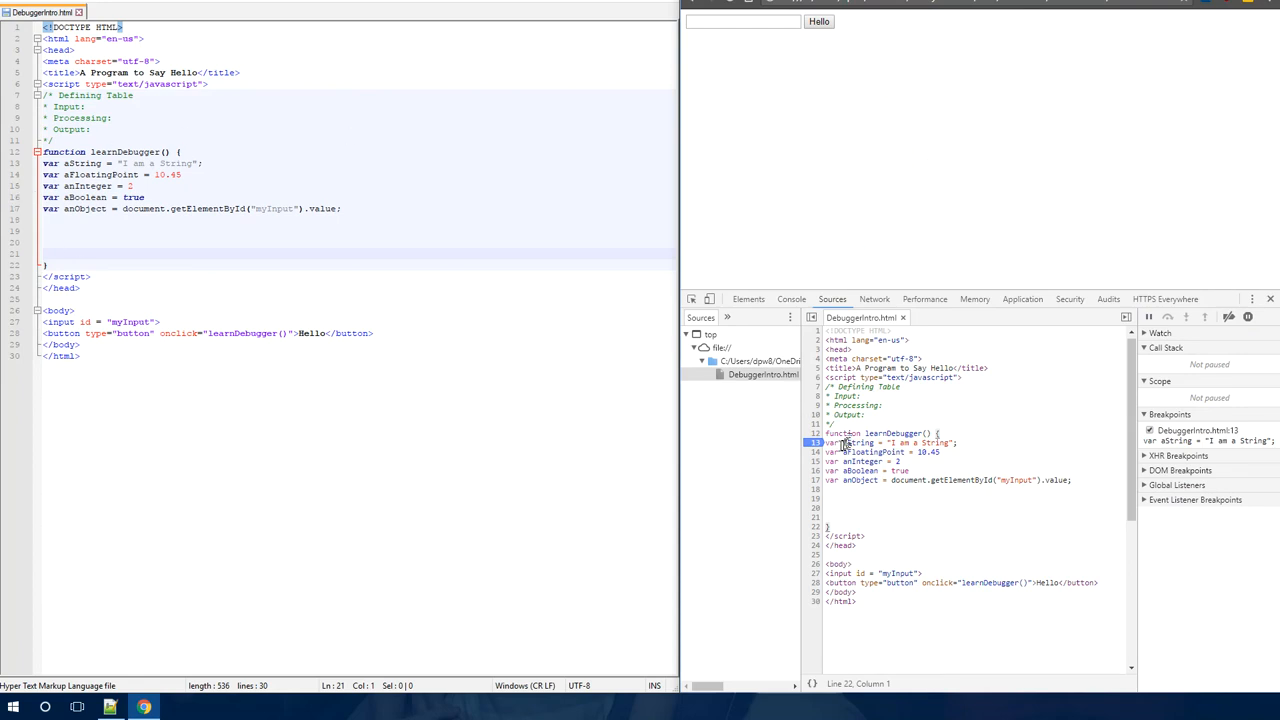
# - Clear the line-13 breakpoint and run Hello twice with the closing quote removed, raising errors
pyautogui.click(180, 165)
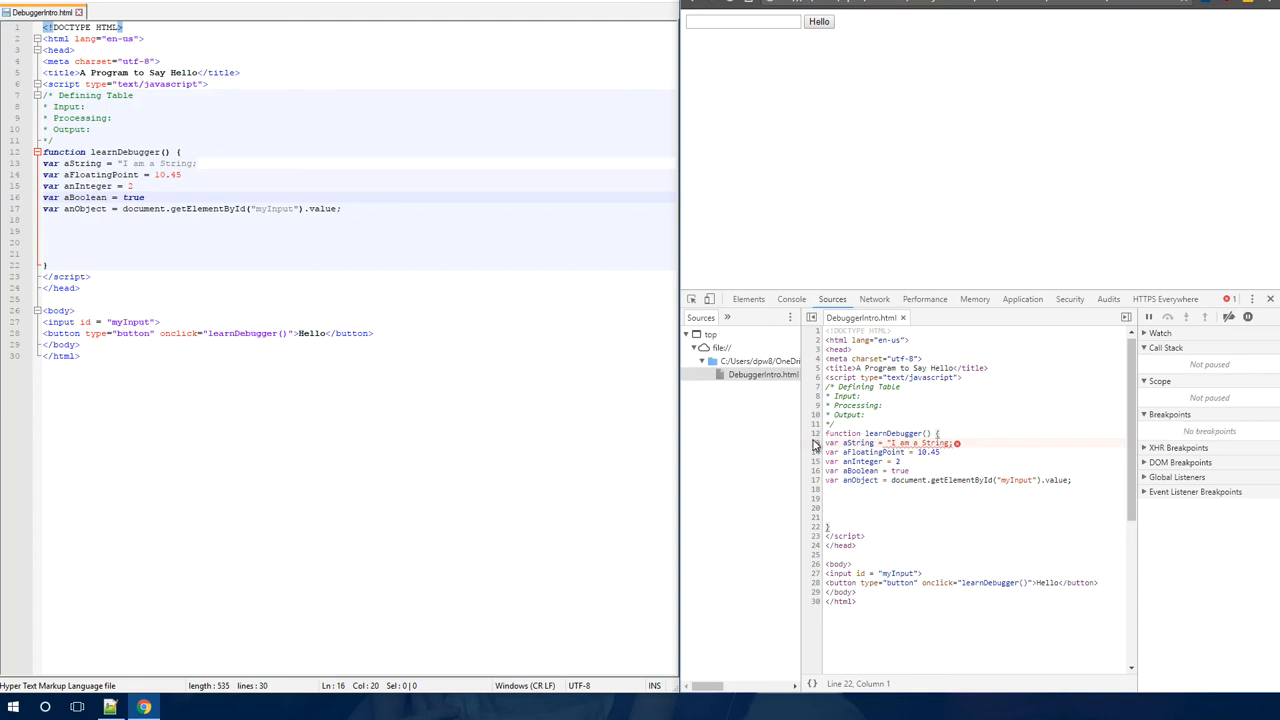
pyautogui.moveTo(1248, 287)
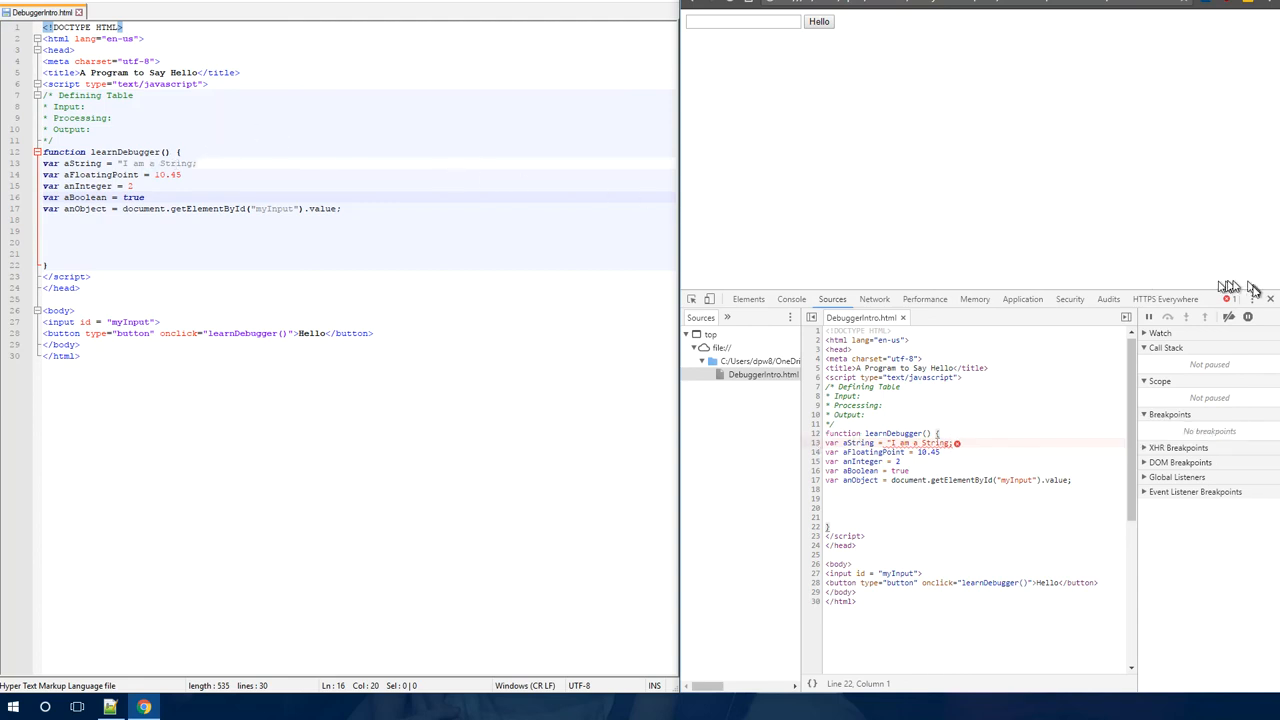
pyautogui.moveTo(950, 445)
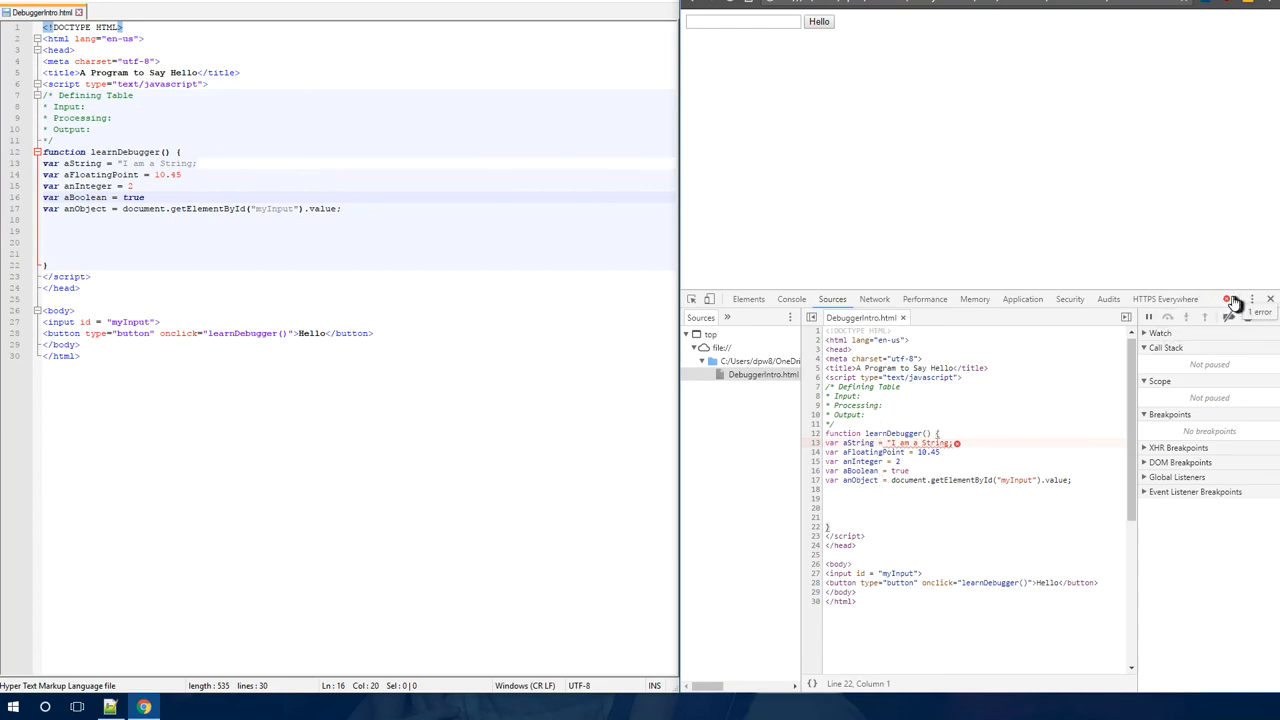
pyautogui.click(820, 22)
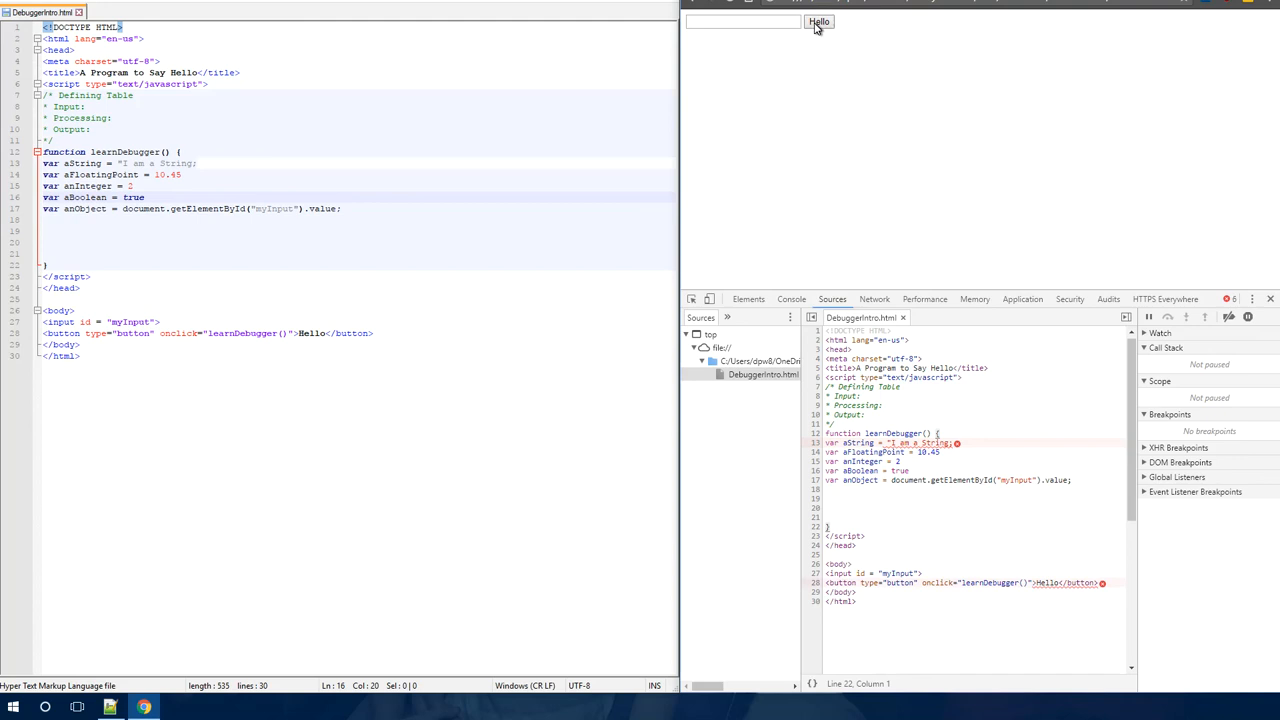
pyautogui.click(819, 22)
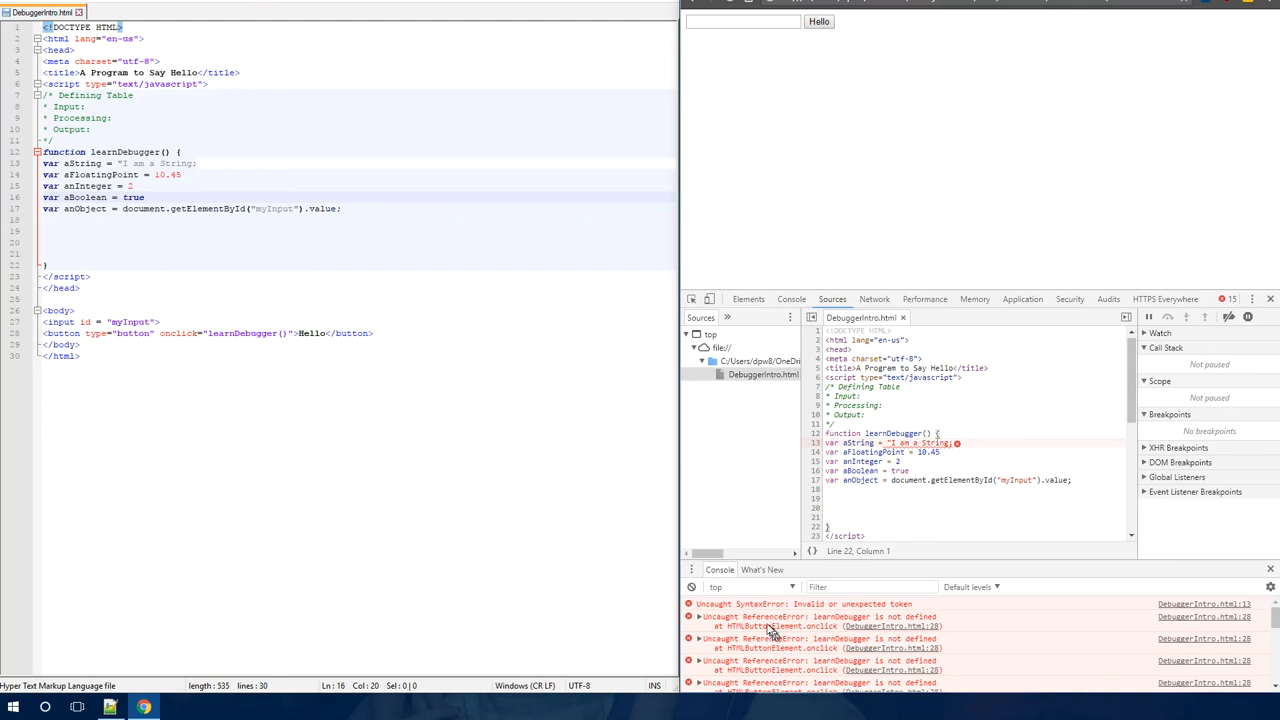
pyautogui.moveTo(835, 610)
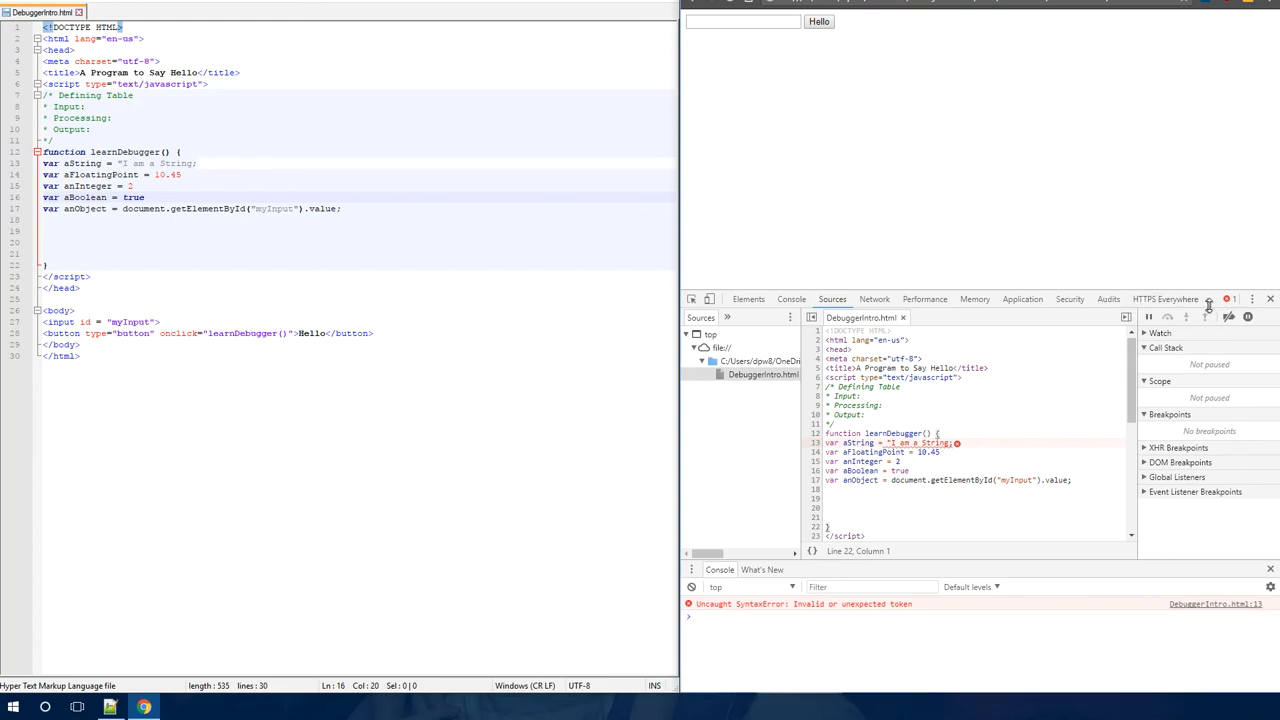
pyautogui.moveTo(1167, 317)
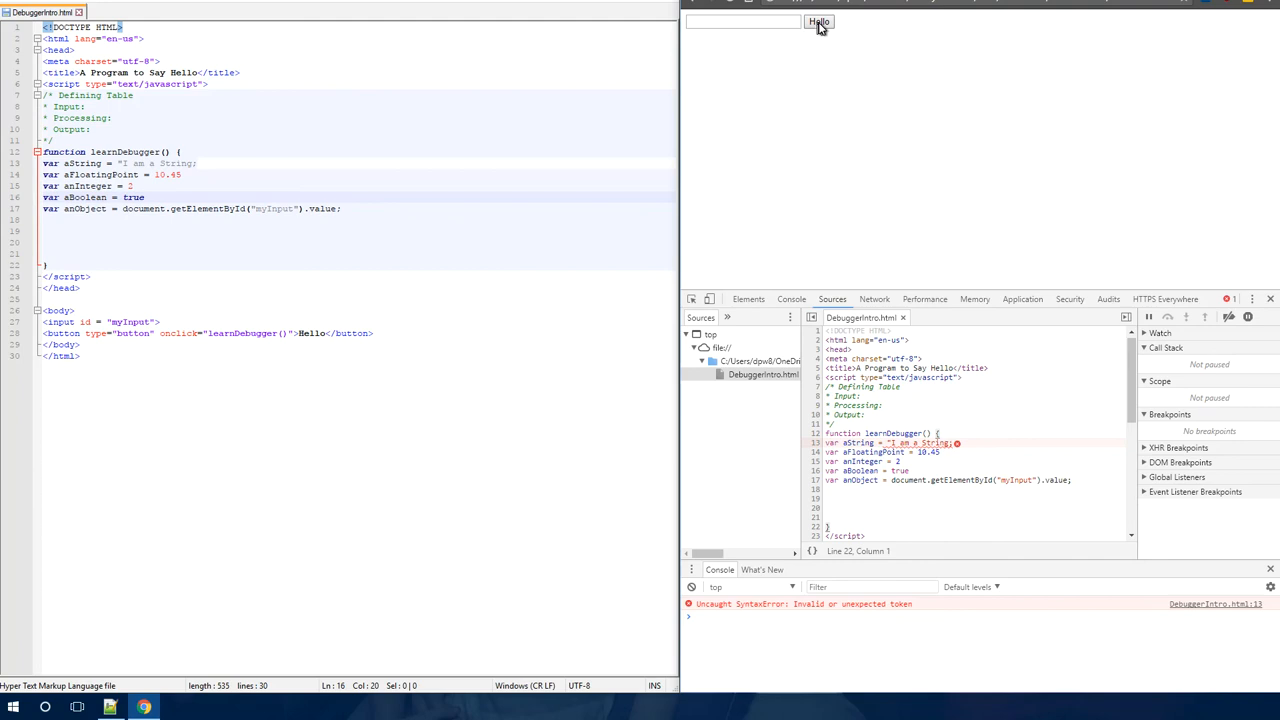
# - Run Hello again so the Console logs the line-13 SyntaxError and learnDebugger-not-defined errors
pyautogui.click(818, 22)
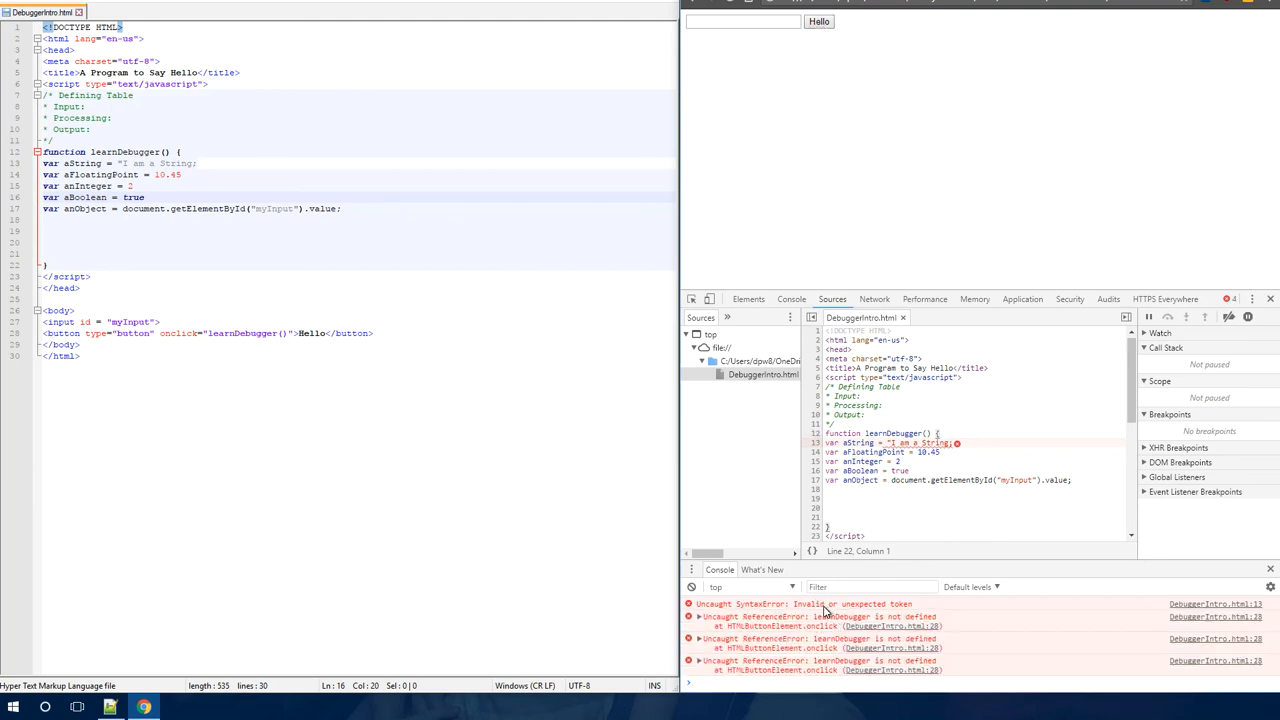
pyautogui.moveTo(848, 610)
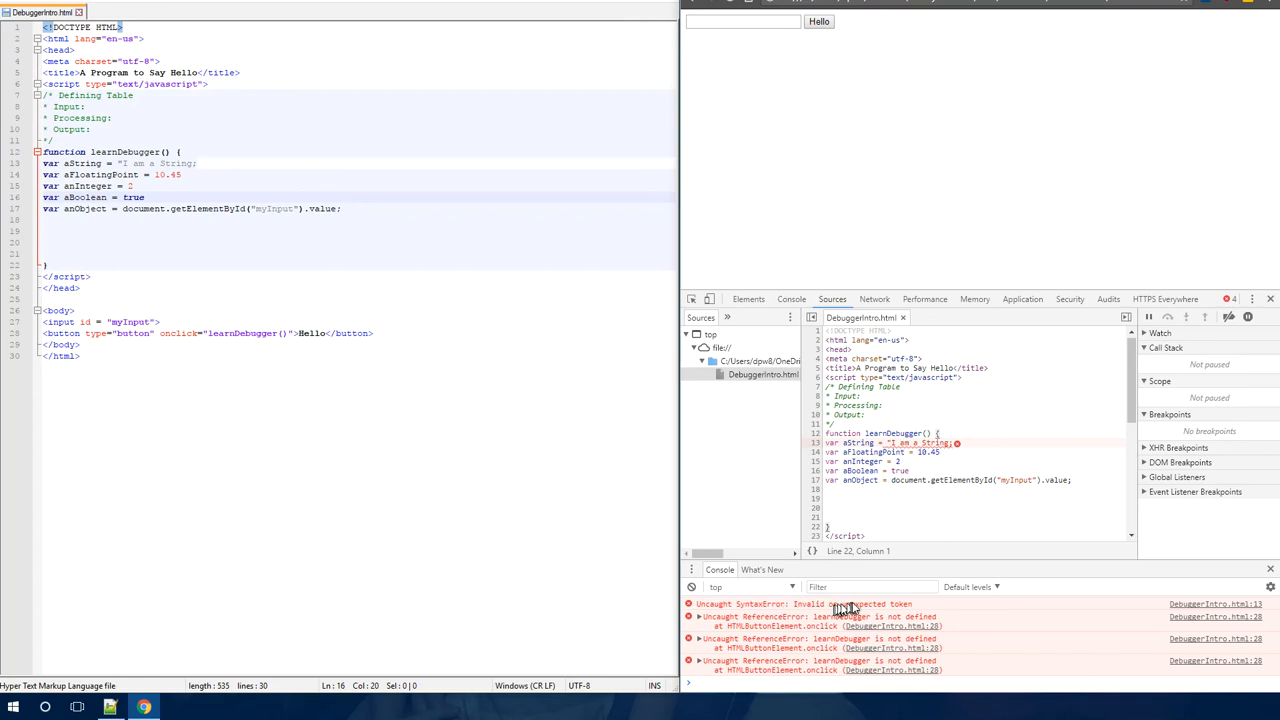
pyautogui.moveTo(906, 609)
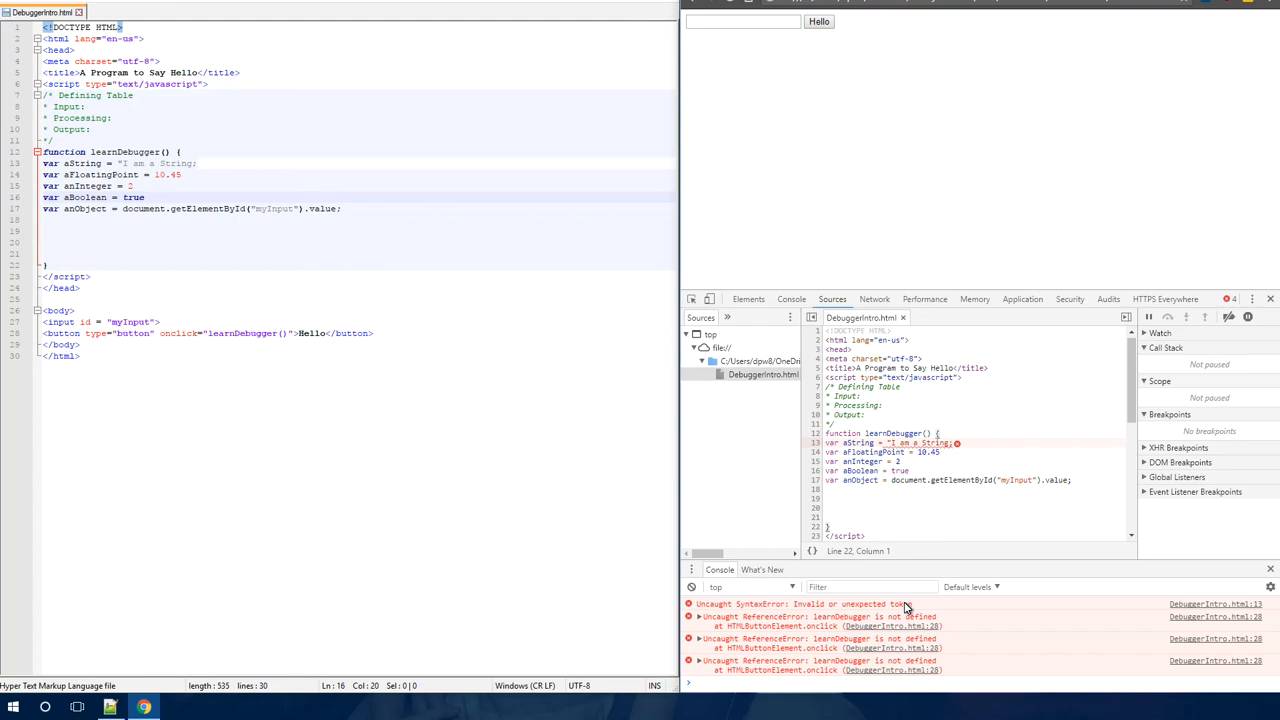
pyautogui.moveTo(907, 630)
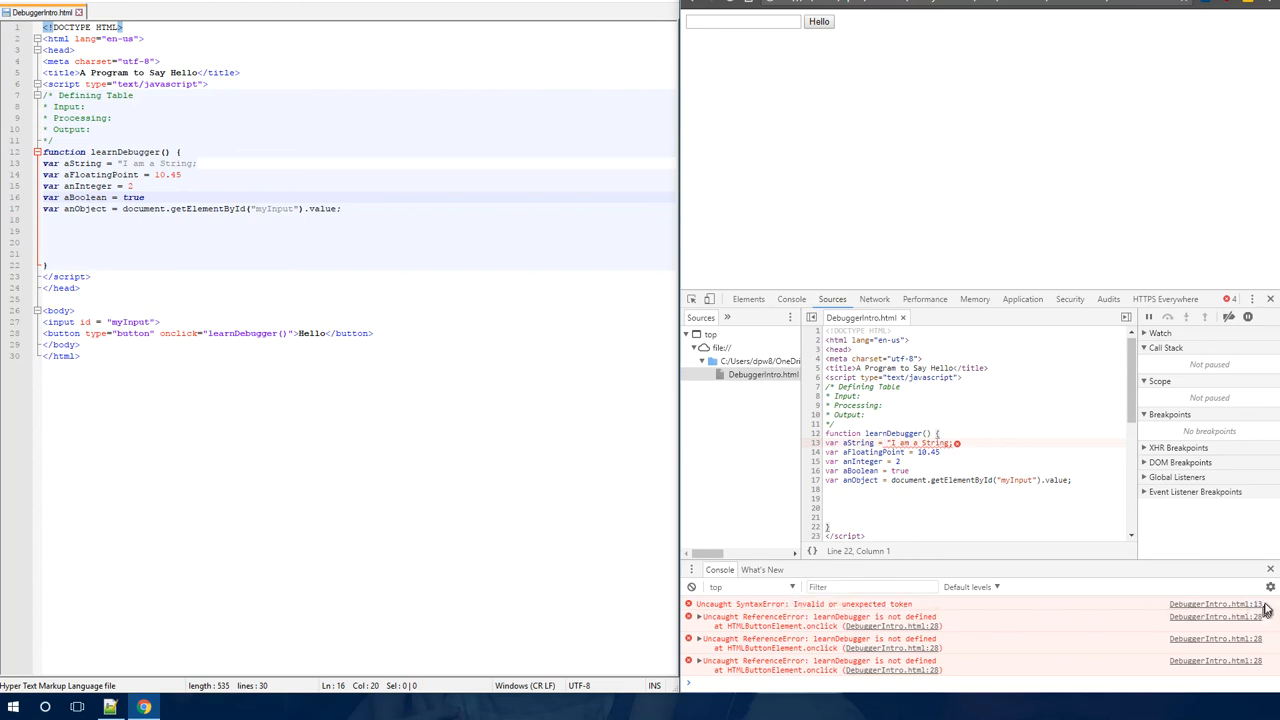
pyautogui.moveTo(1085, 618)
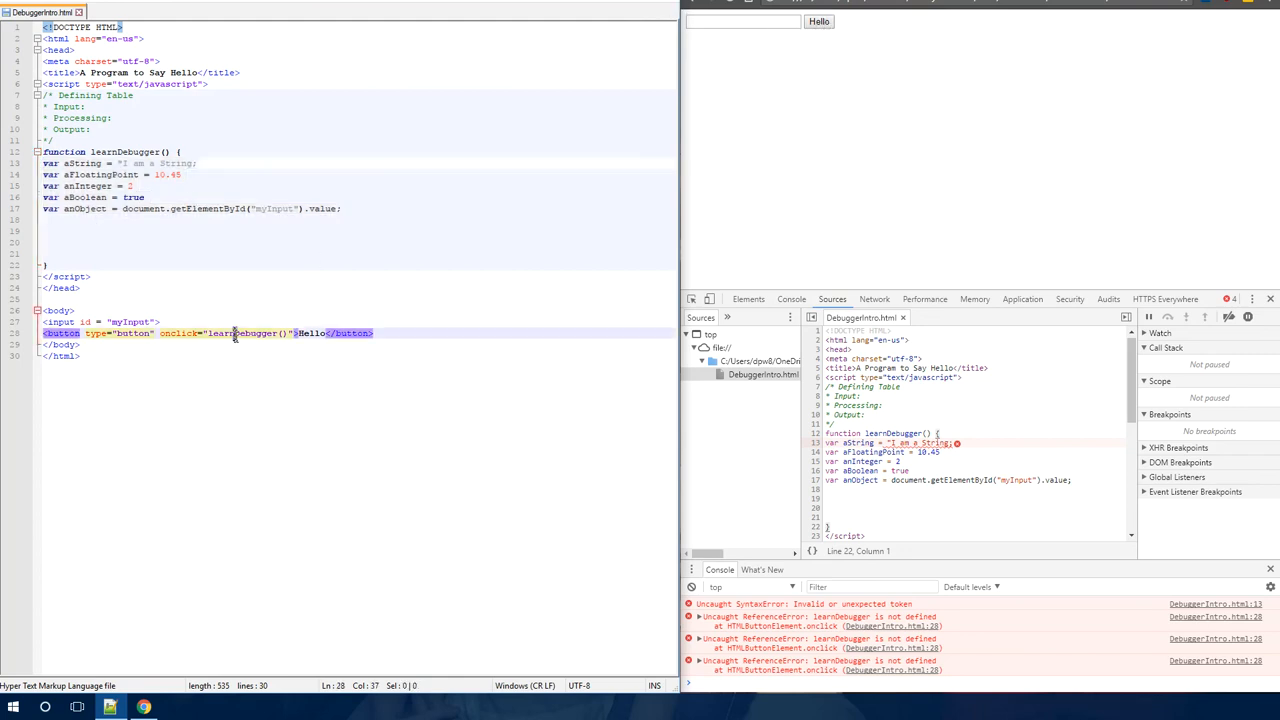
# - Select learnDebugger in line 28's onclick so Smart Highlighting marks its line-12 definition
pyautogui.doubleClick(240, 333)
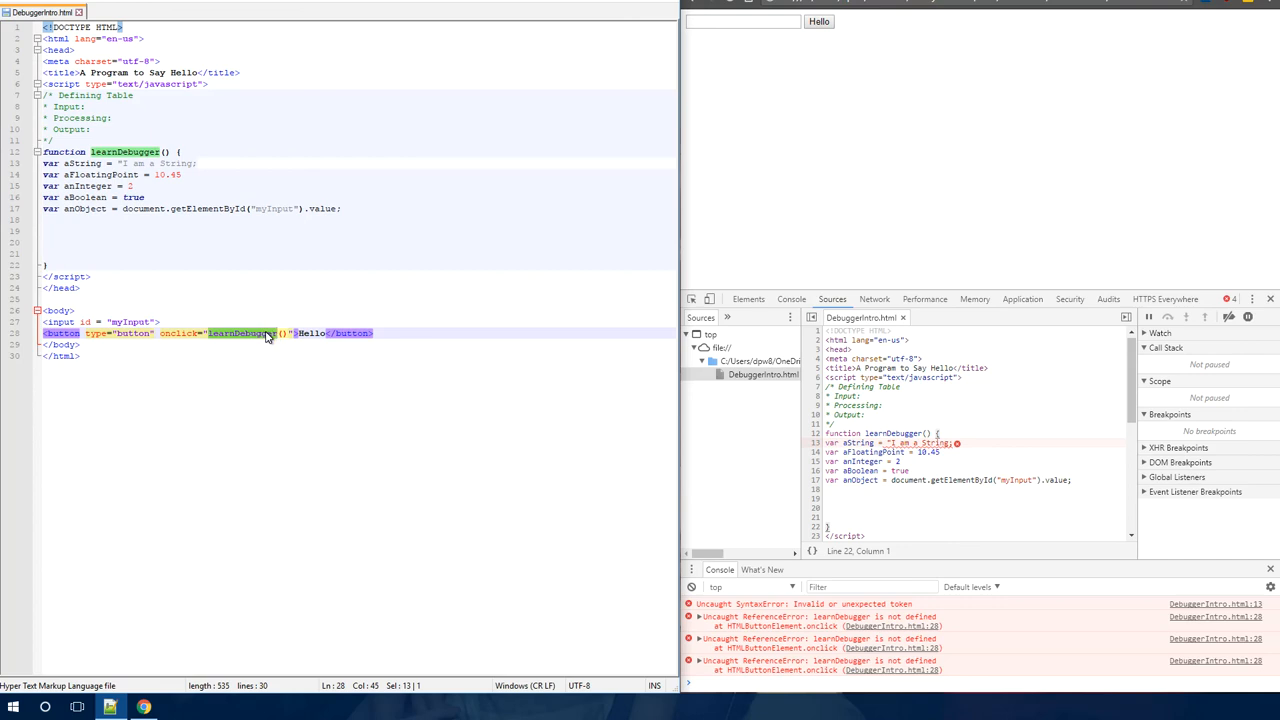
pyautogui.moveTo(584, 238)
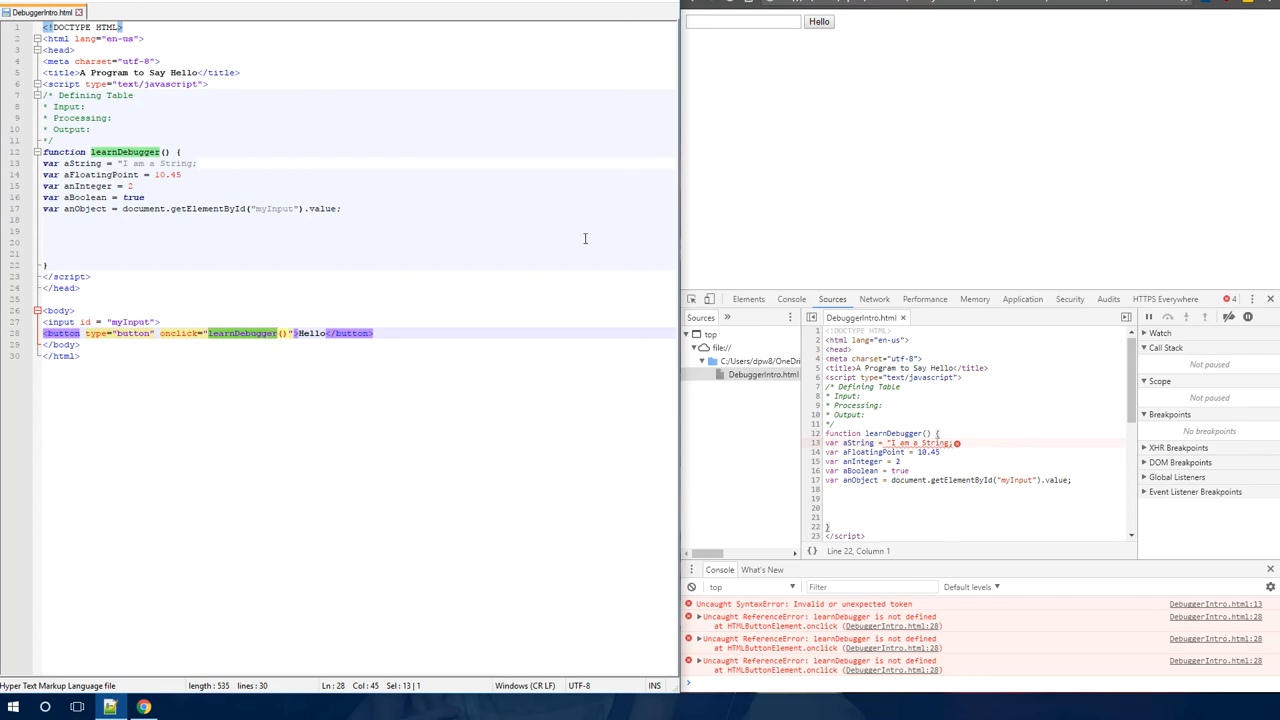